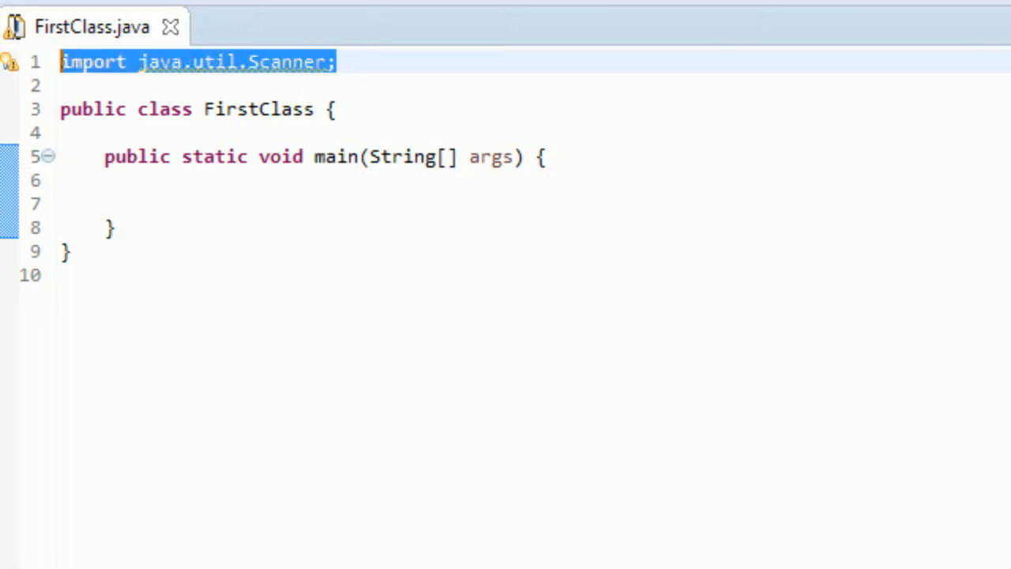
Write Scanner input = new Scanner(System.in); on the first line of main and save.
left_click(225, 61)
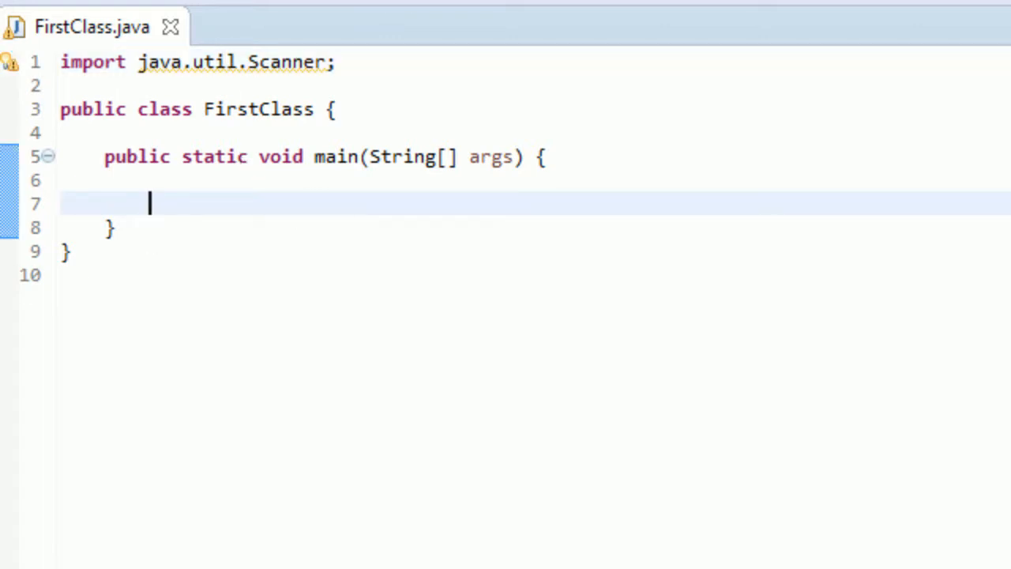
type("s")
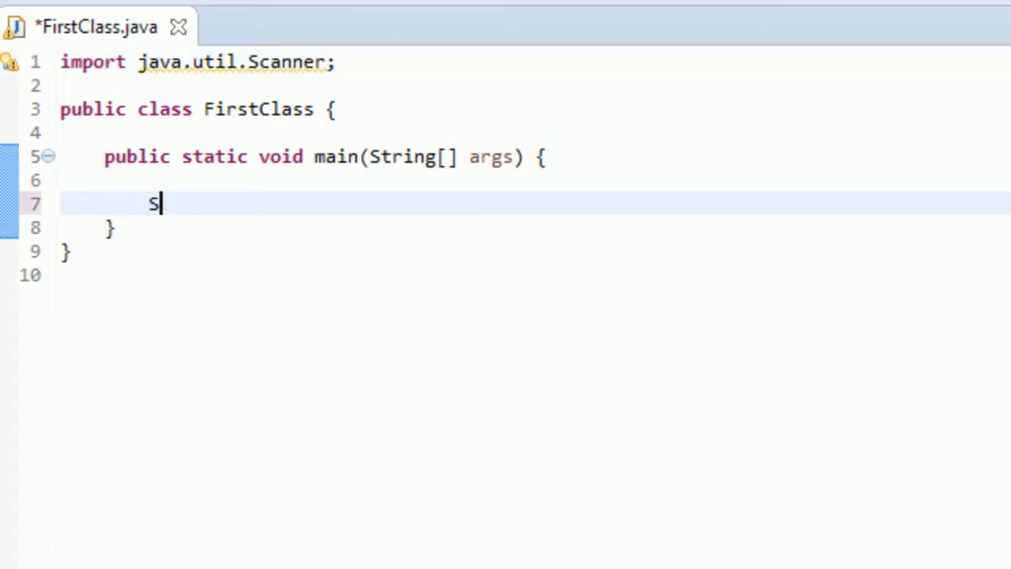
type("canner")
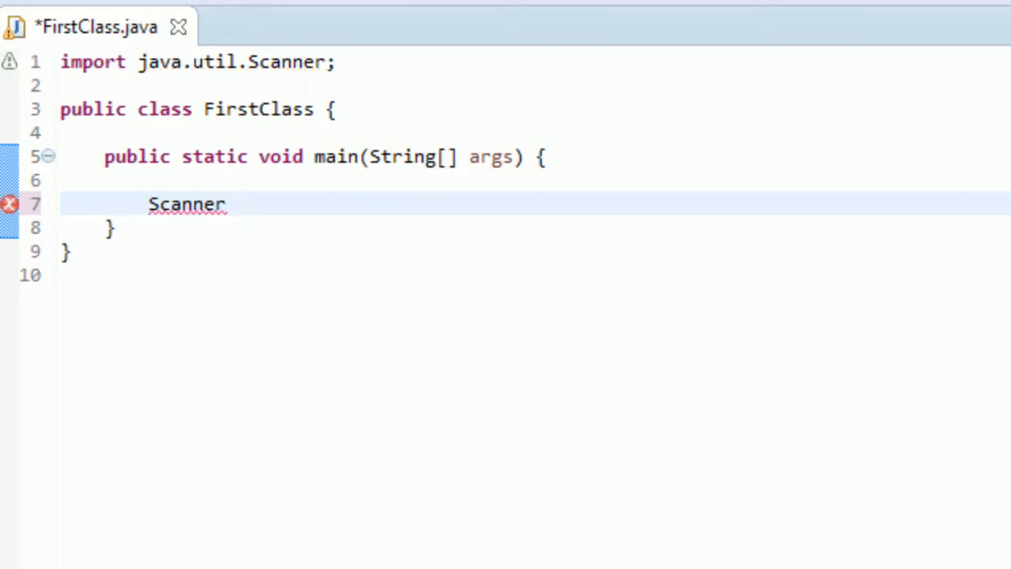
type("input")
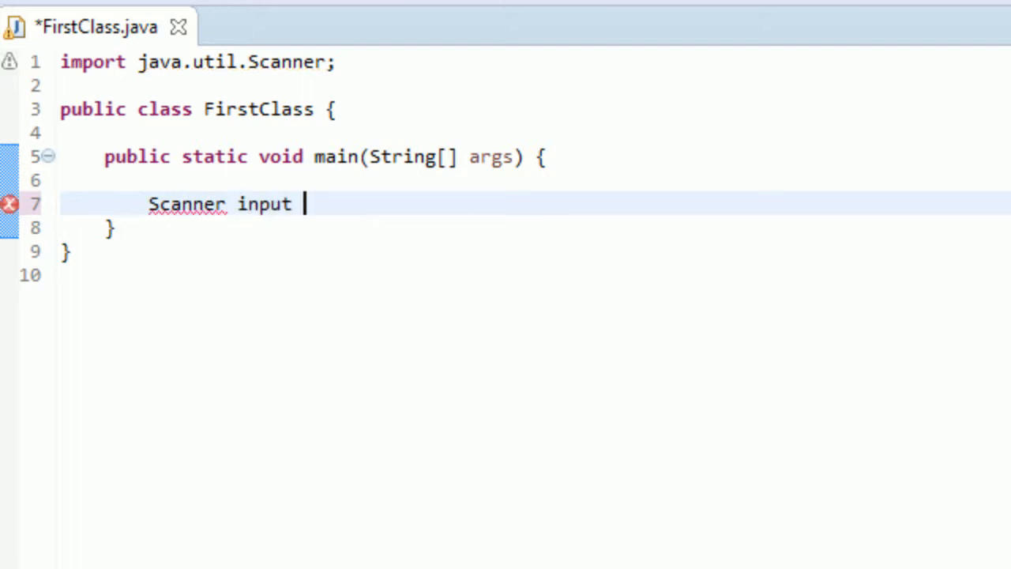
type("=")
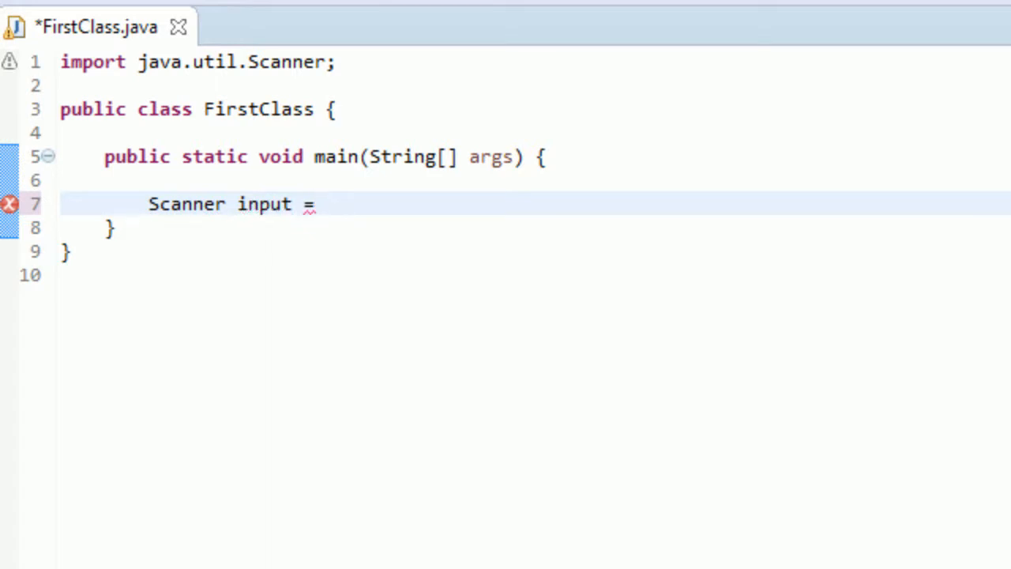
type("new")
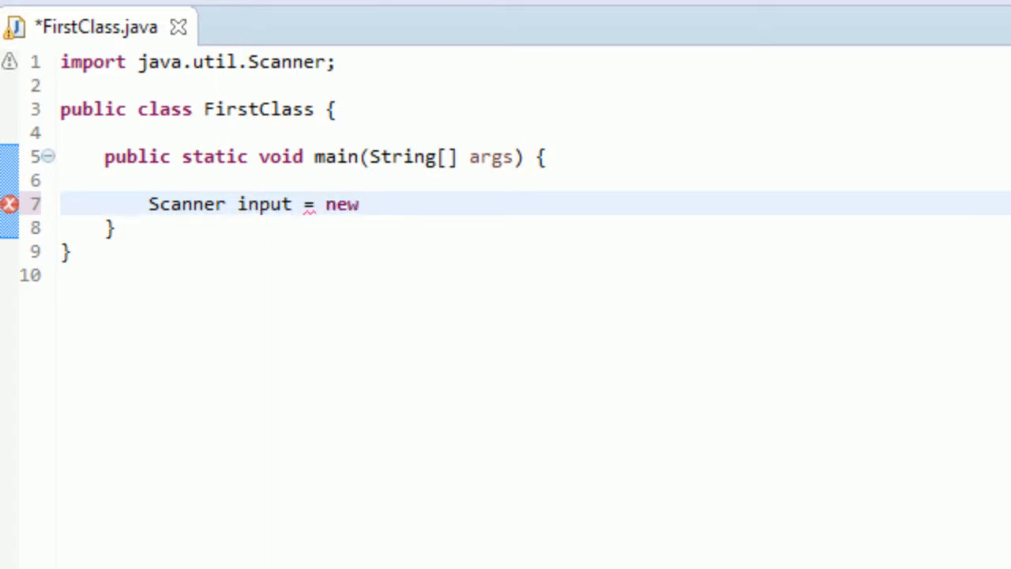
type("Scan")
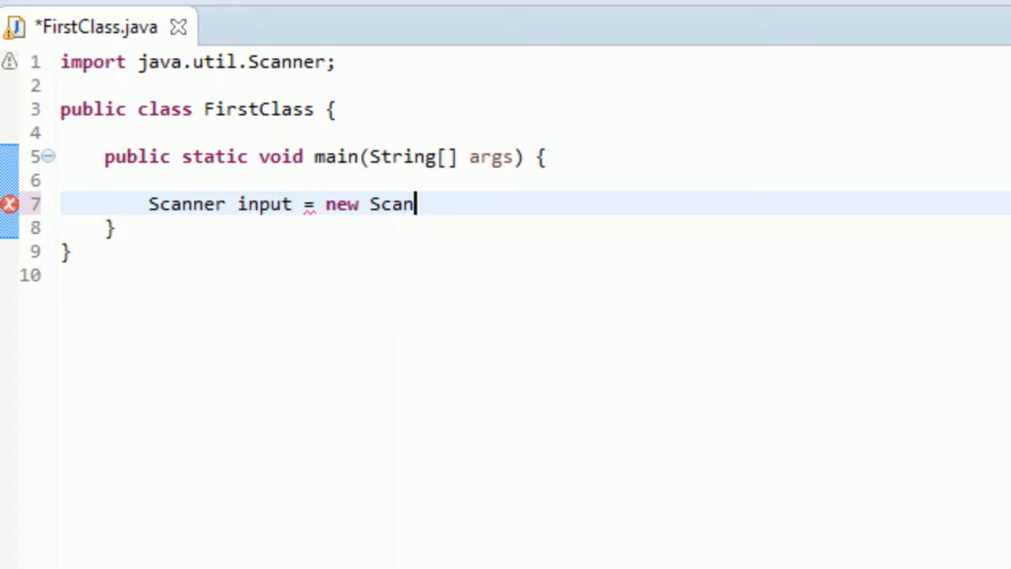
type("ner()")
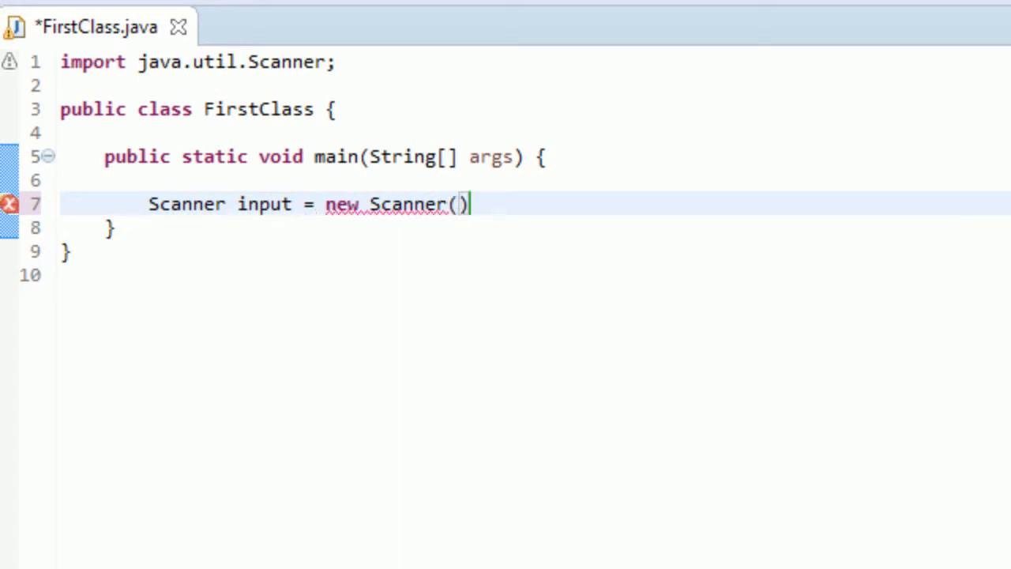
type("Sy")
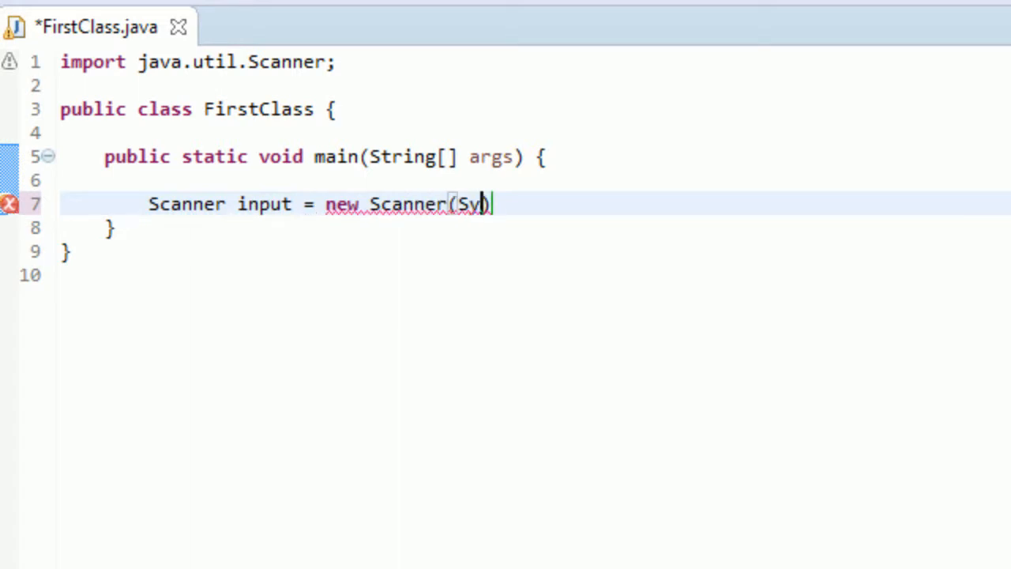
type("stem.i")
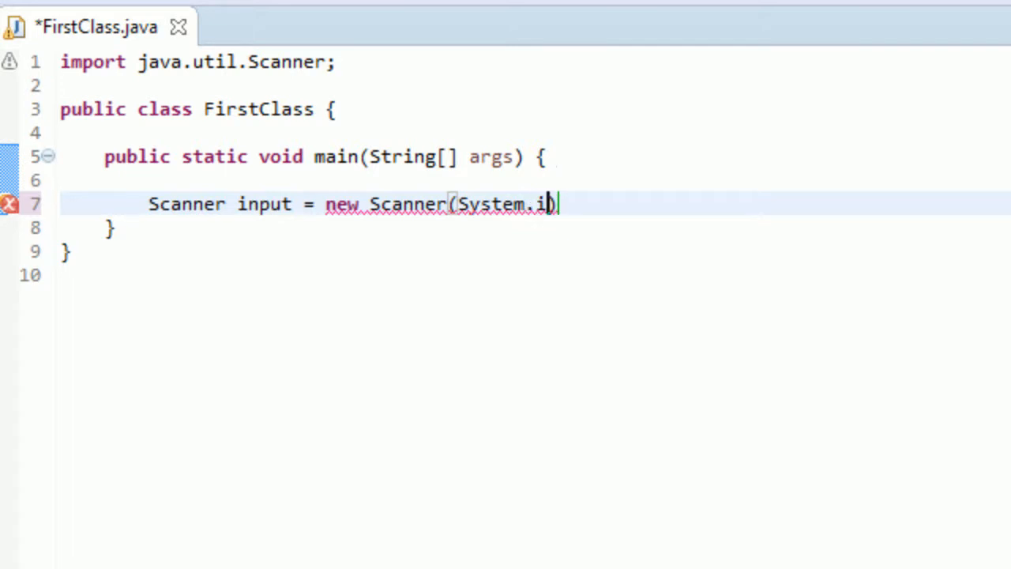
type("n);")
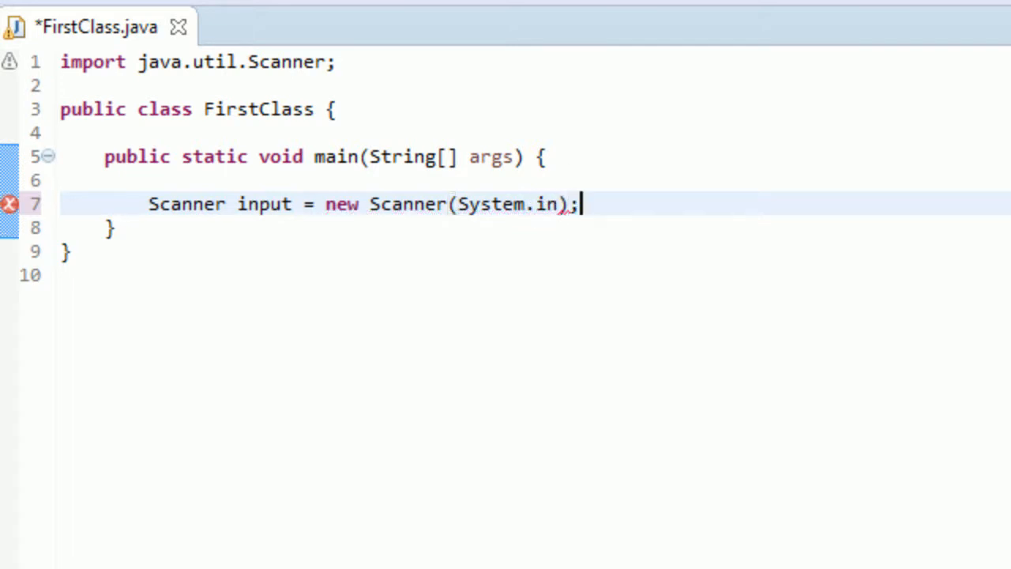
key("ctrl+s")
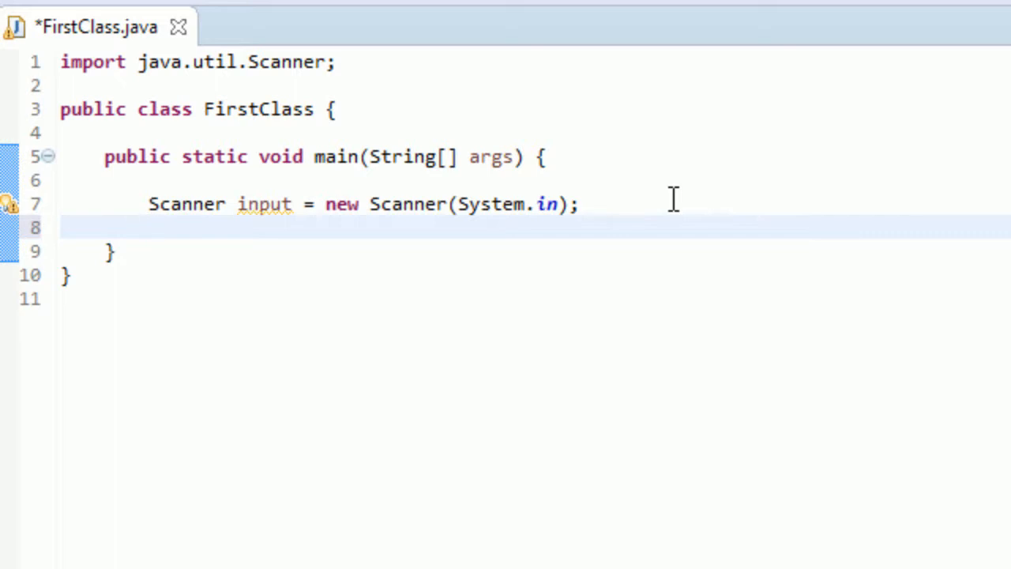
type("input.nextI")
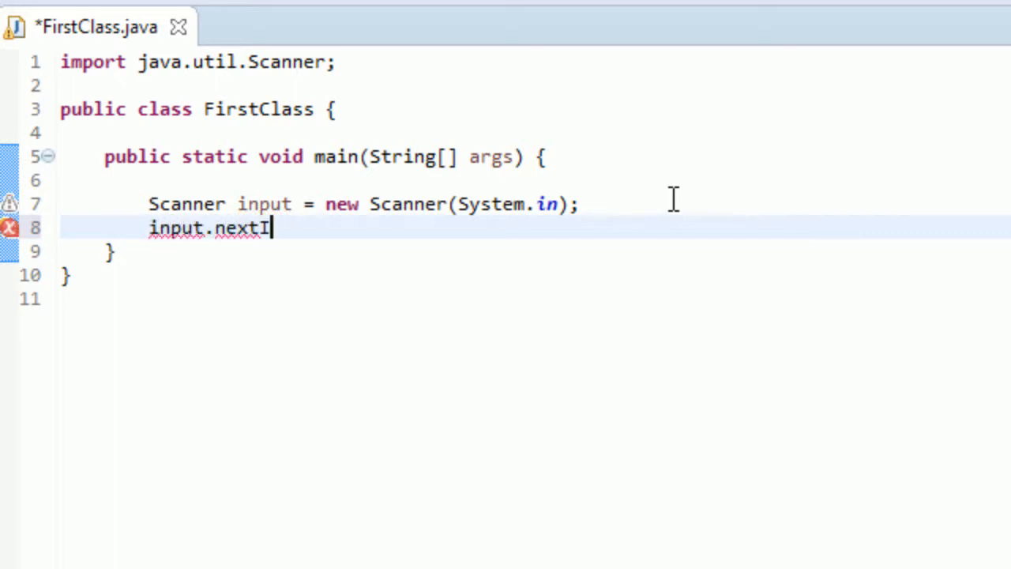
key("BackSpace")
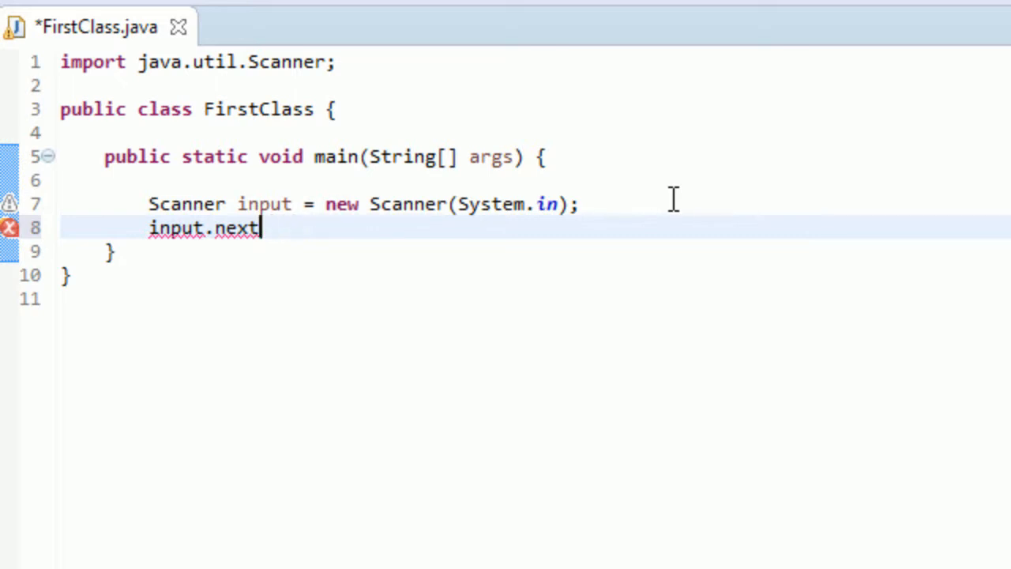
type("Float")
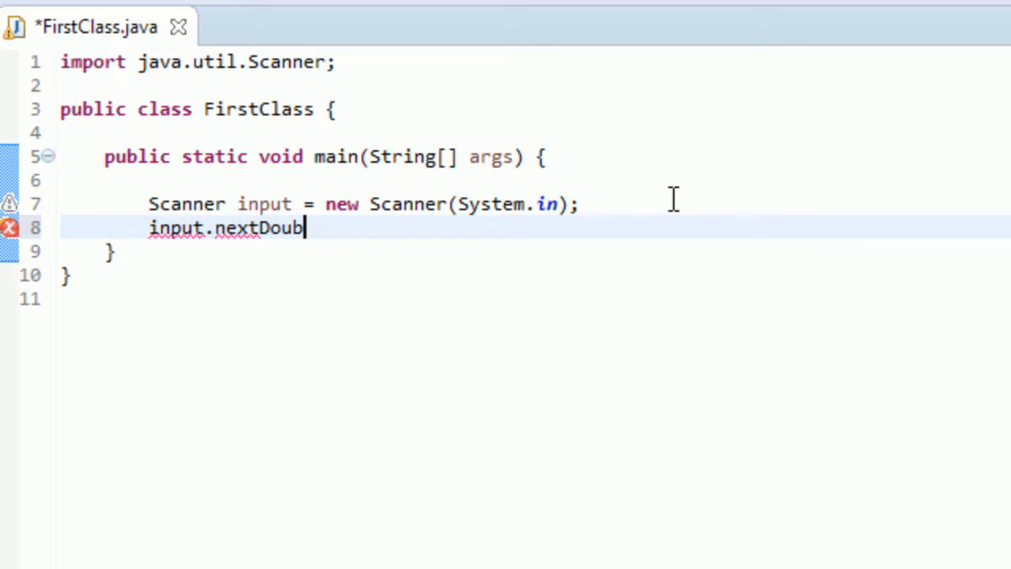
key("BackSpace")
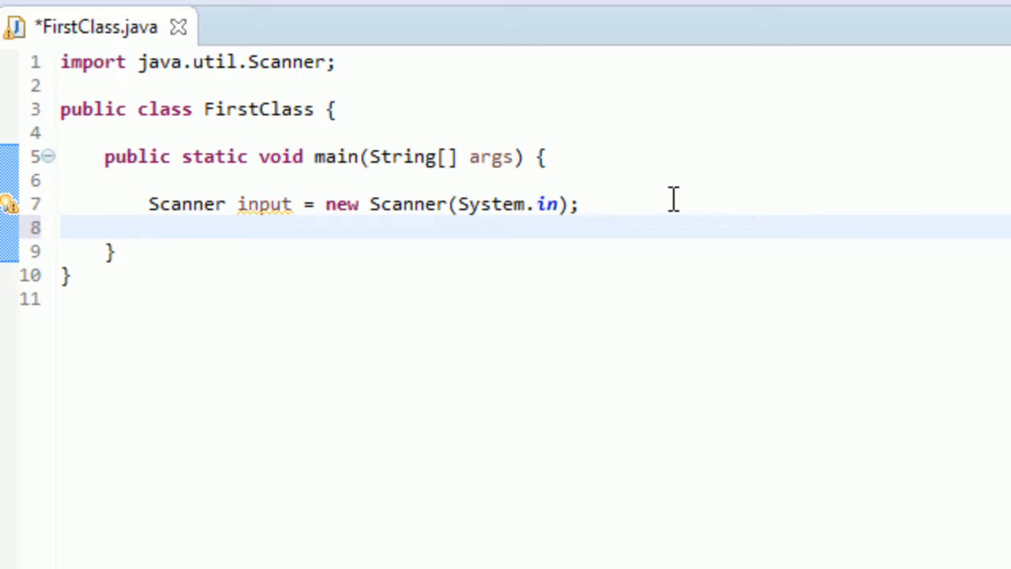
type("String")
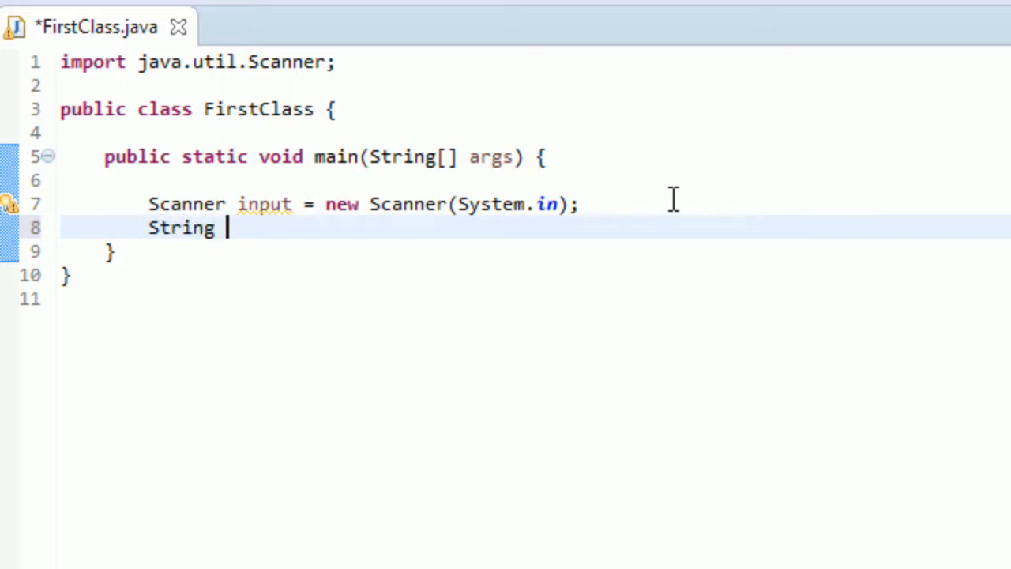
type("name")
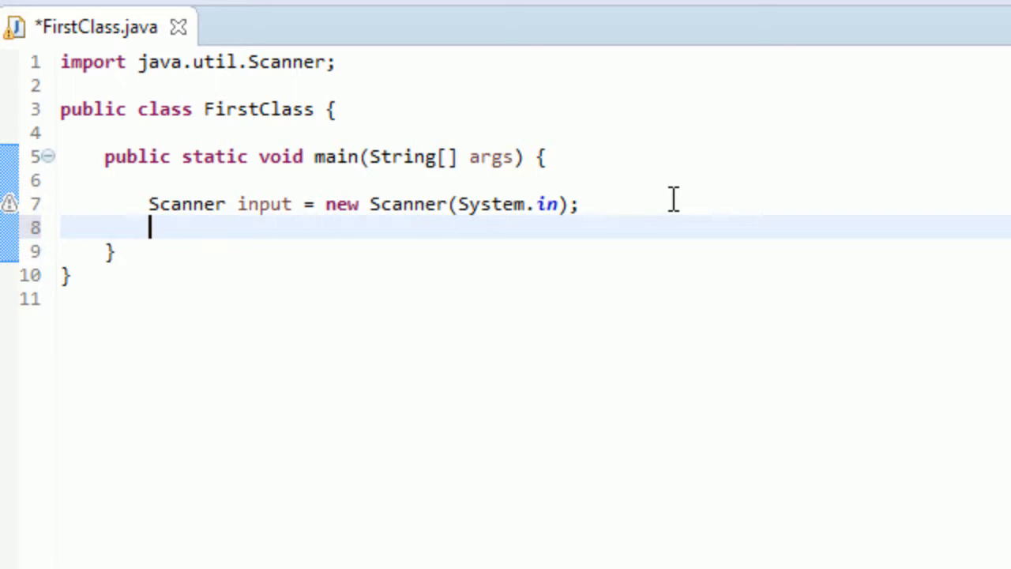
Add System.out.print("What is your name? "); below the Scanner declaration.
type("System.ou")
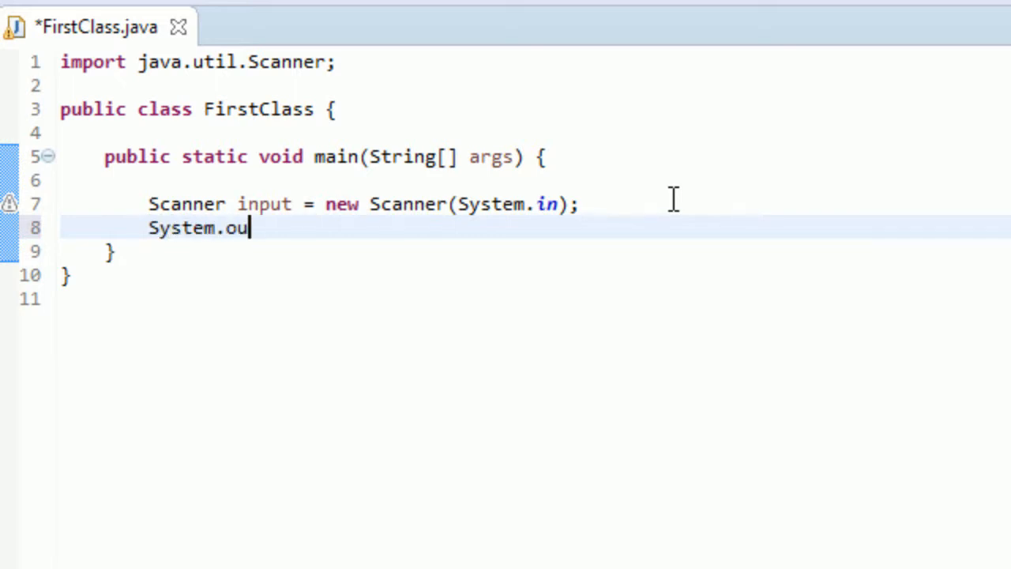
type("t.")
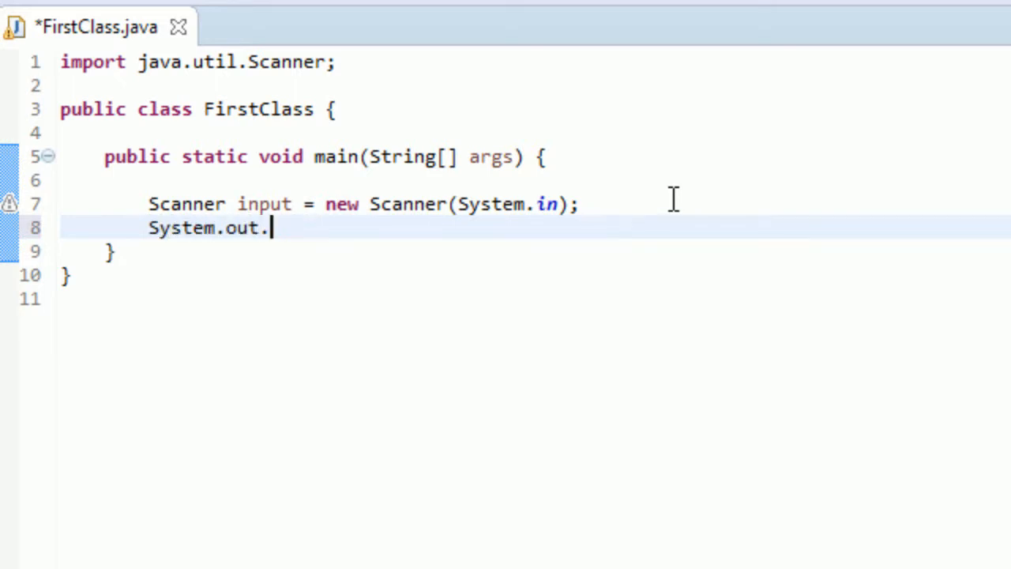
type("print*")
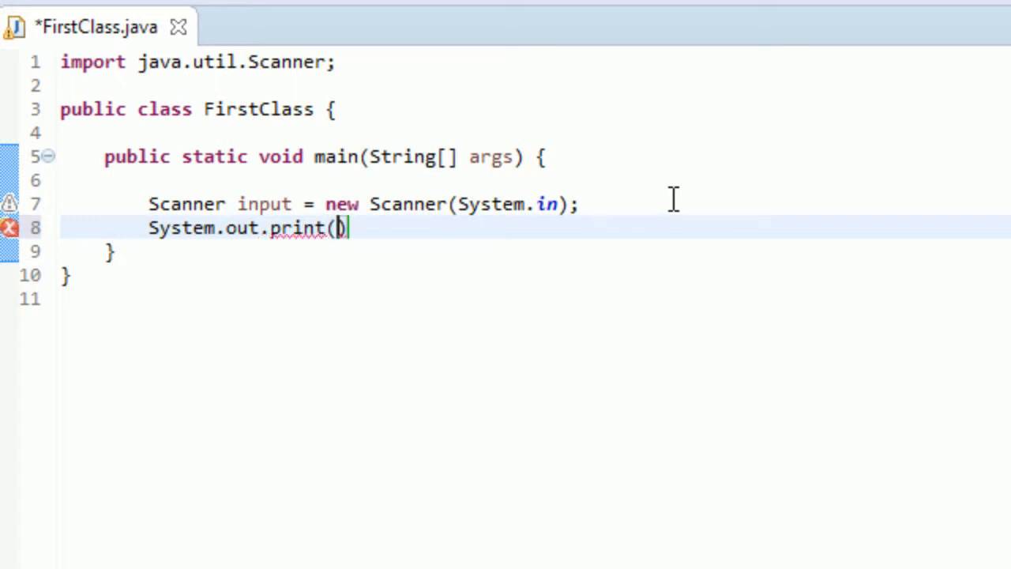
type("\"\"")
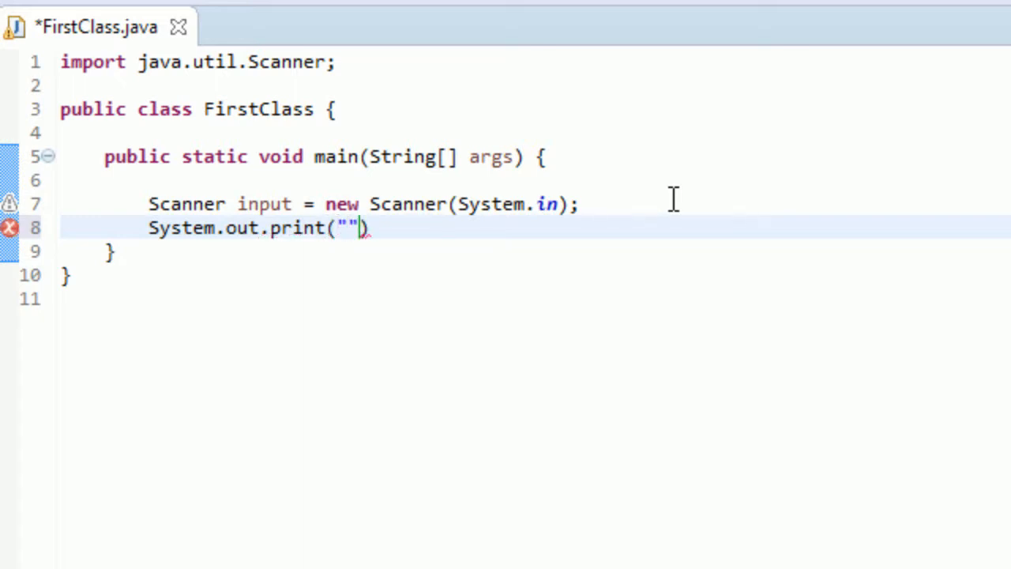
type("What")
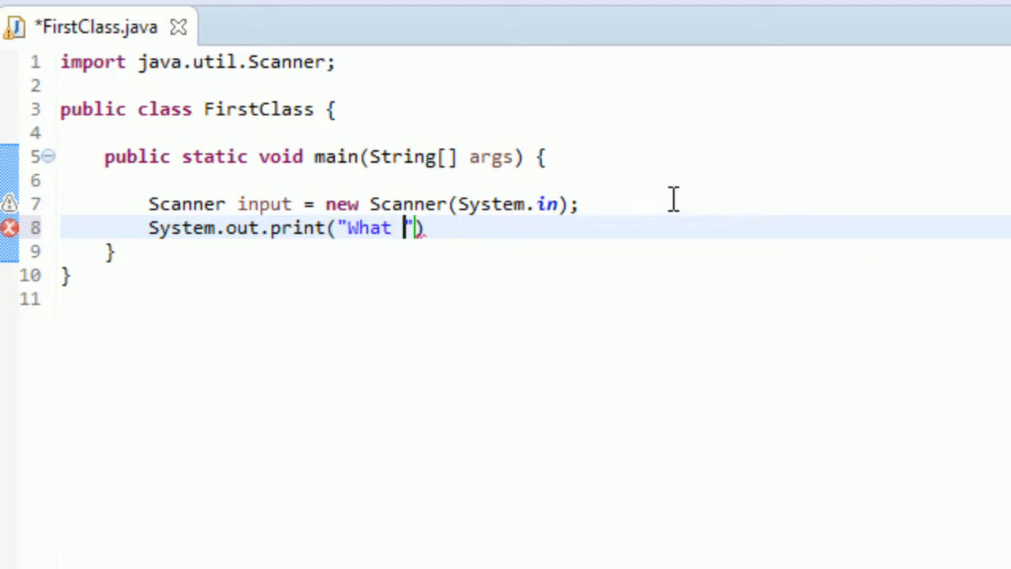
type("is your")
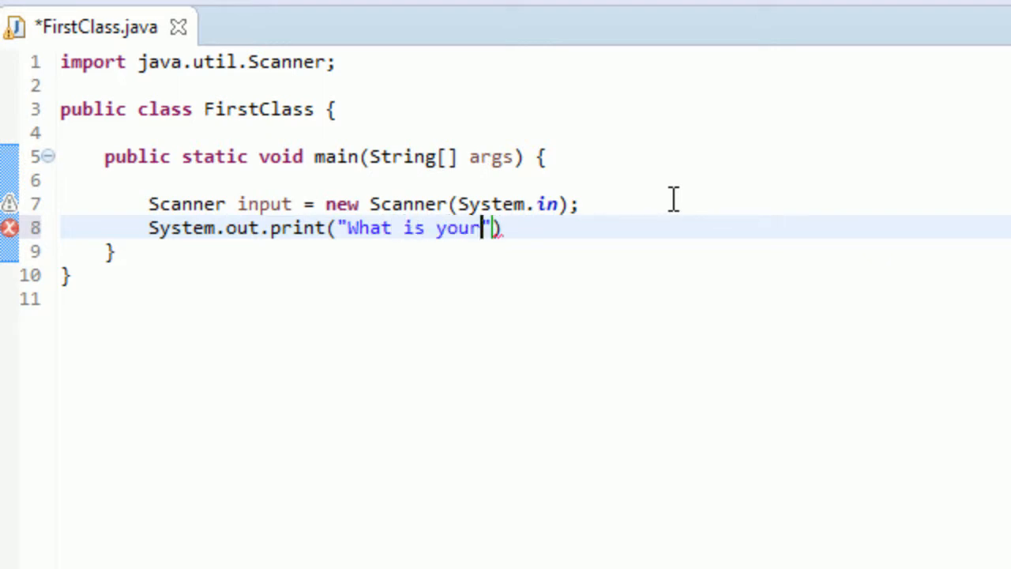
type("name?")
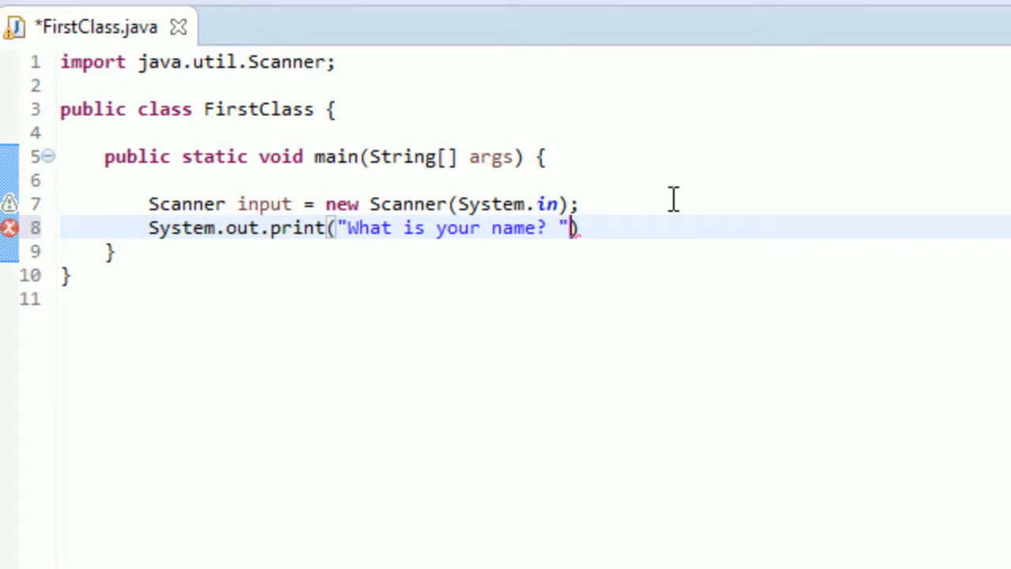
type(");")
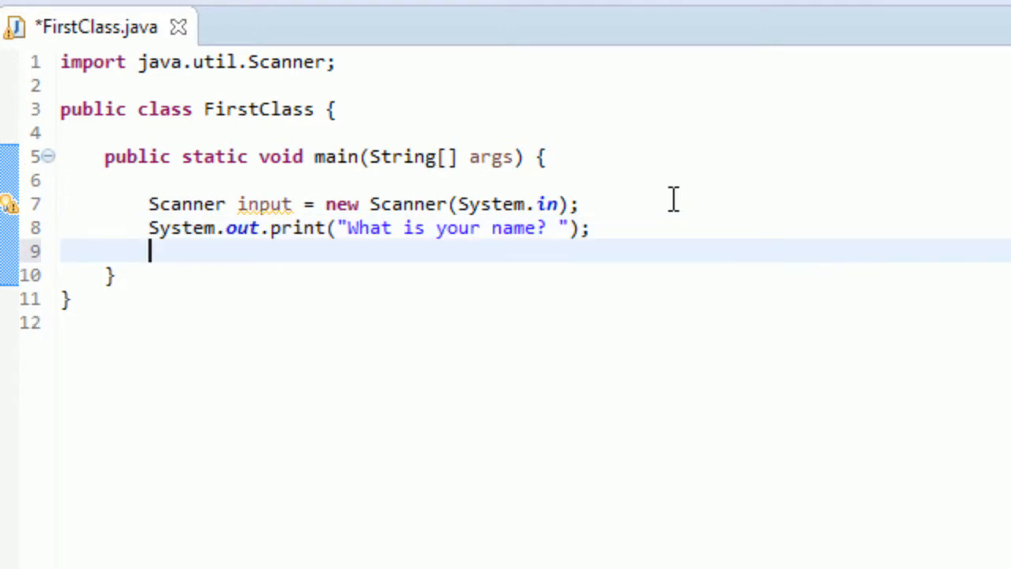
Add String name = input.nextLine(); after the prompt, completing nextLine from suggestions.
type("String")
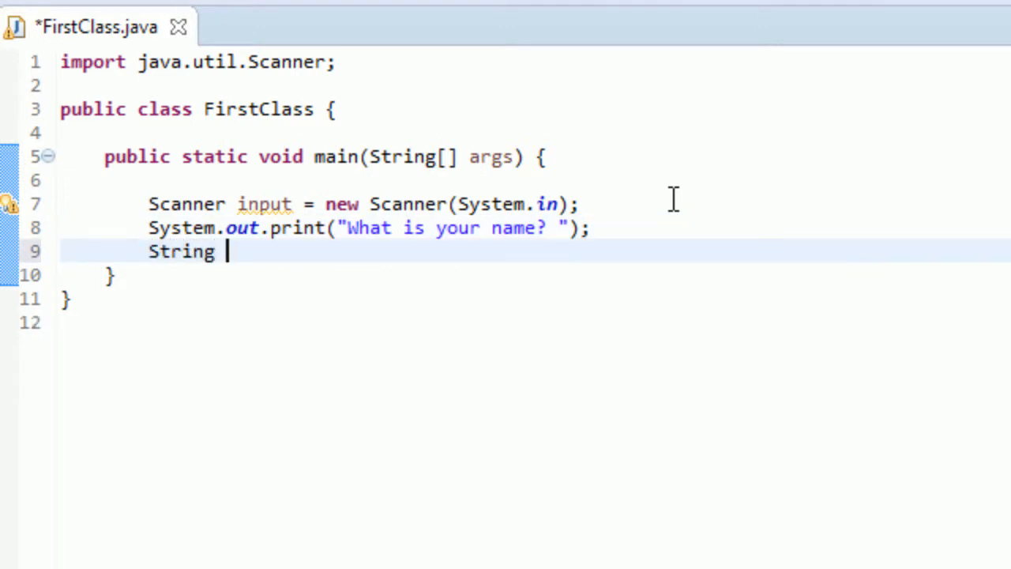
type("name")
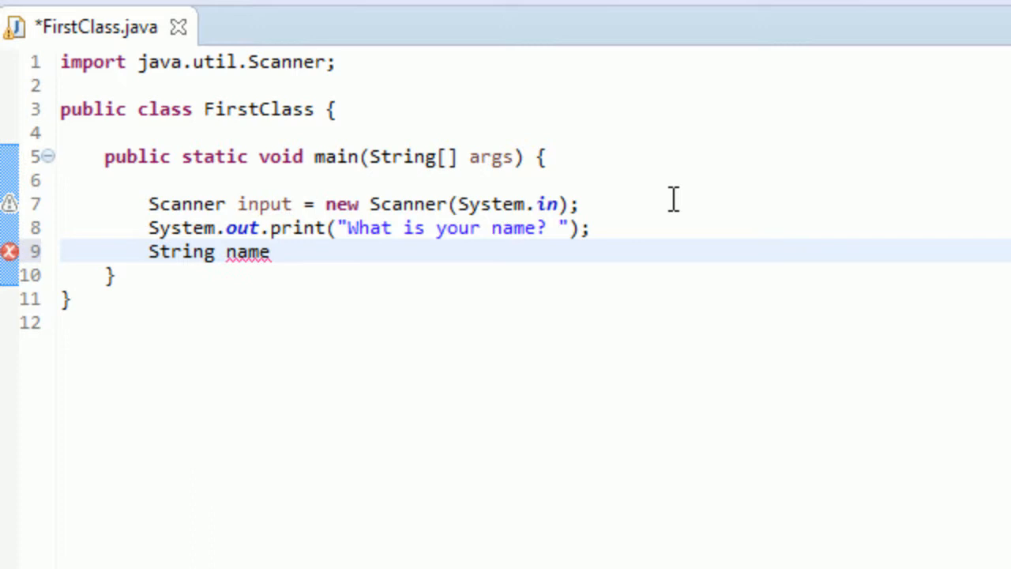
type("= inpu")
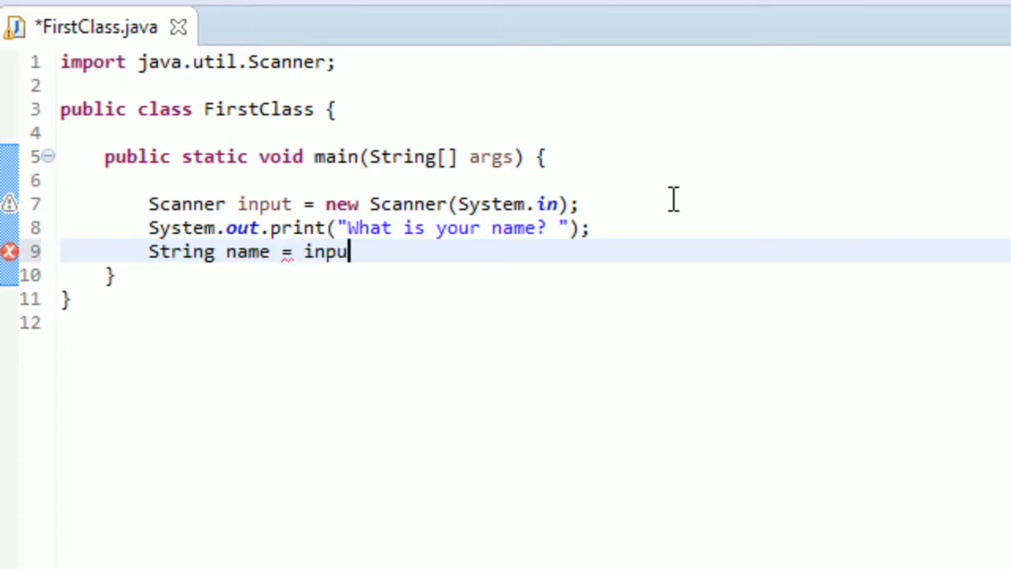
type("t.ne")
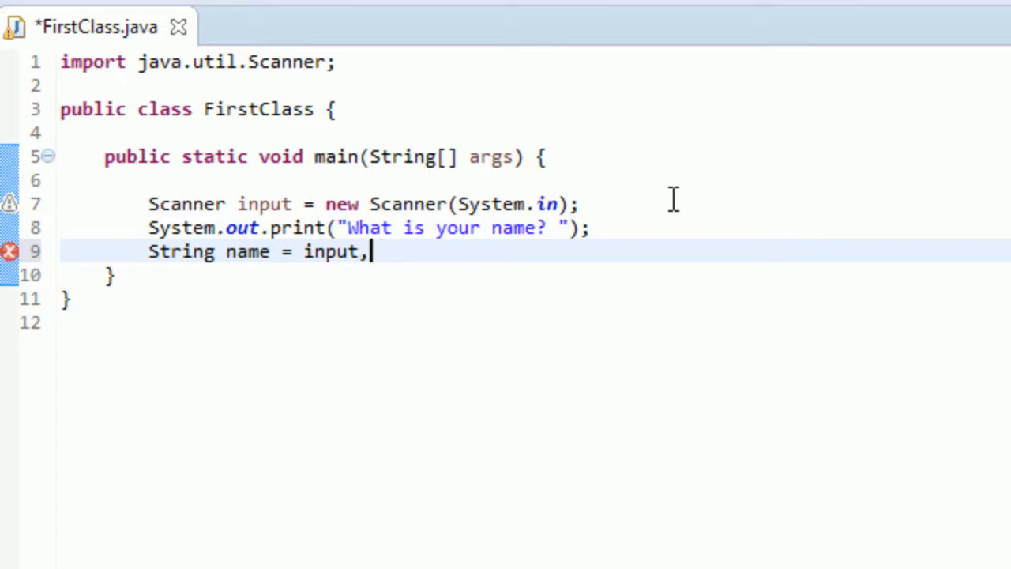
type(".nex")
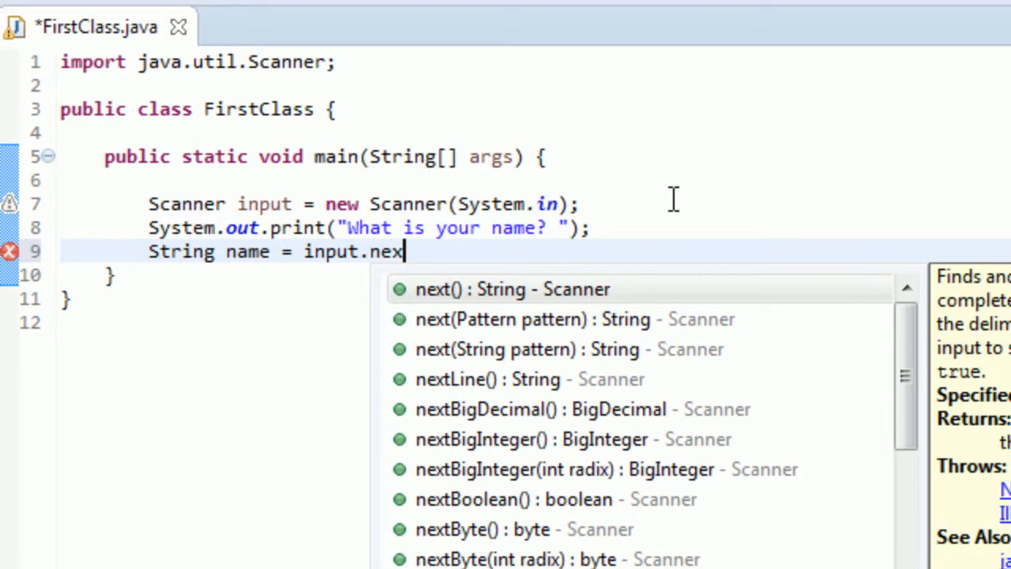
type("tLine();")
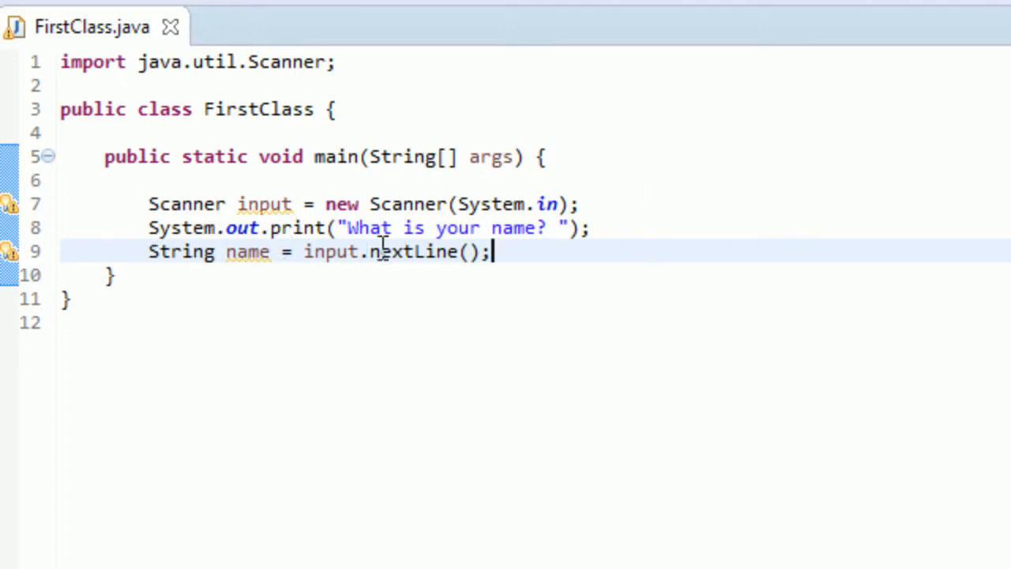
mouse_move(379, 251)
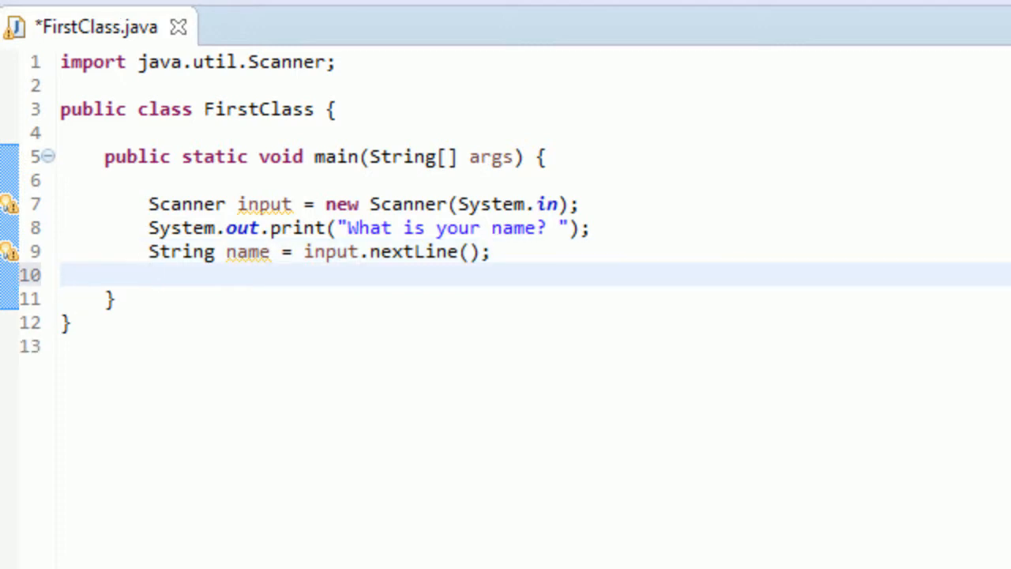
Add System.out.printf("Hiya %s! How are you?", name); using completion for out and printf.
type("System.o")
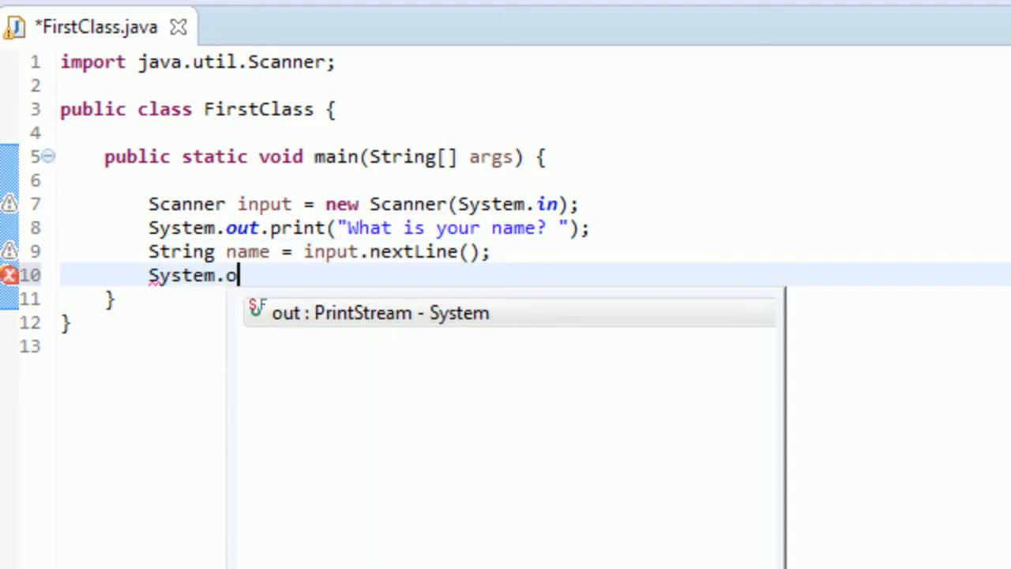
type(".")
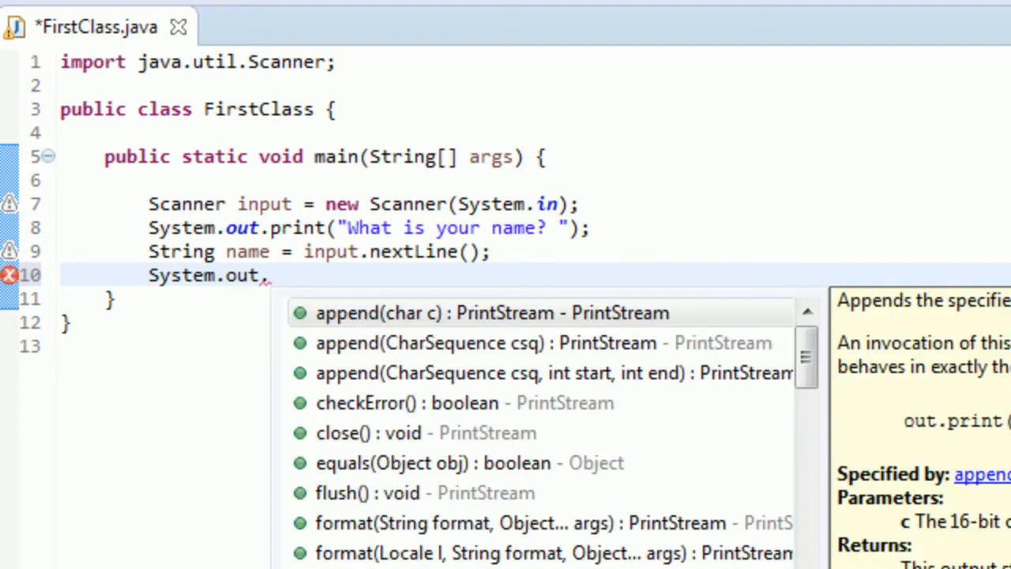
type("printf(, args")
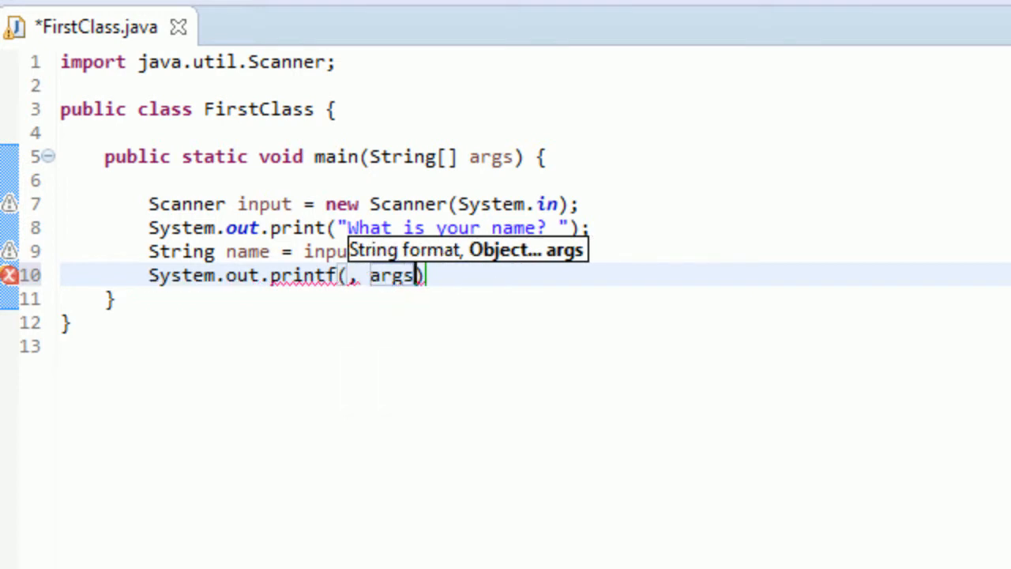
key("BackSpace")
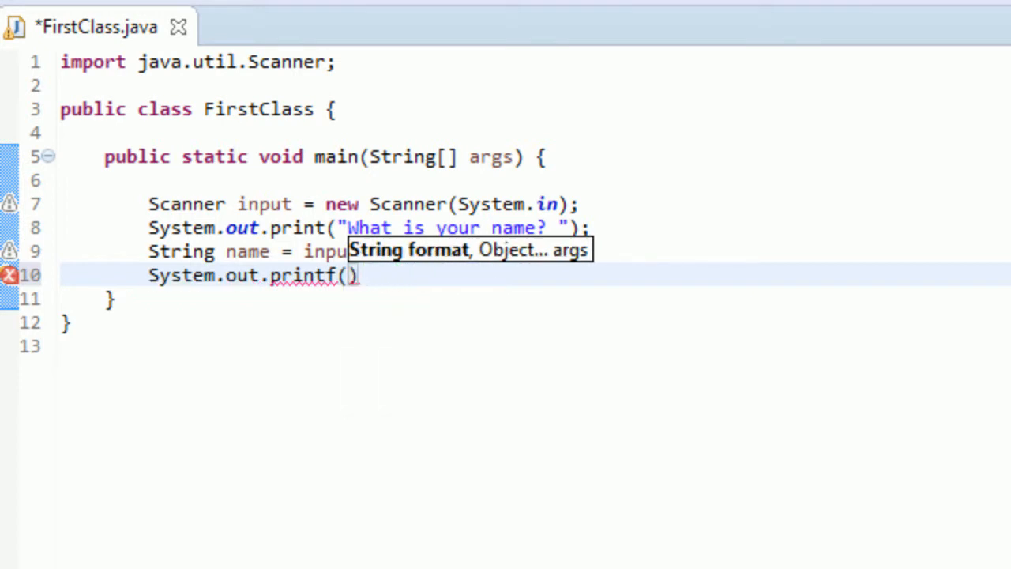
type("\"")
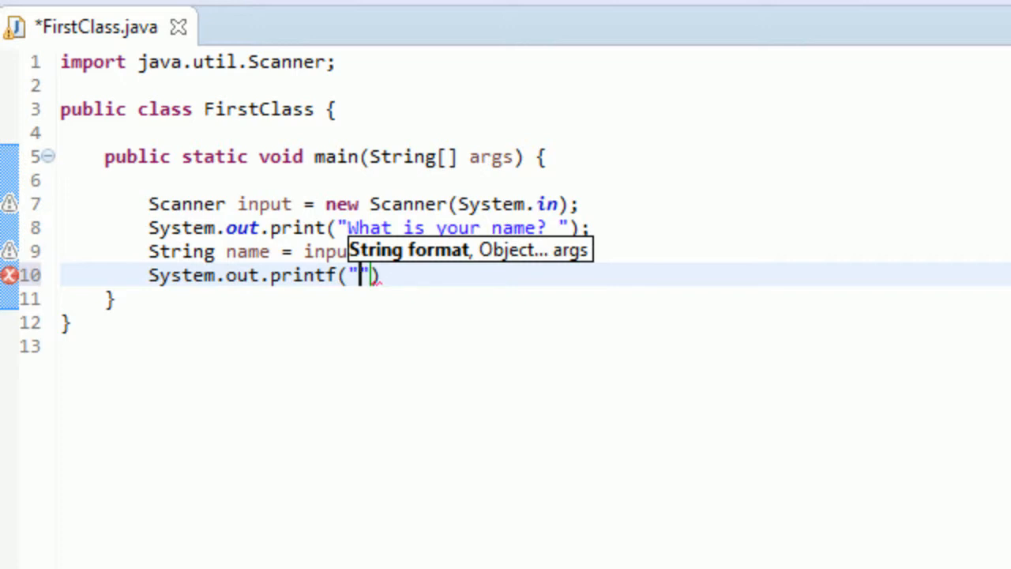
type("Hiya f")
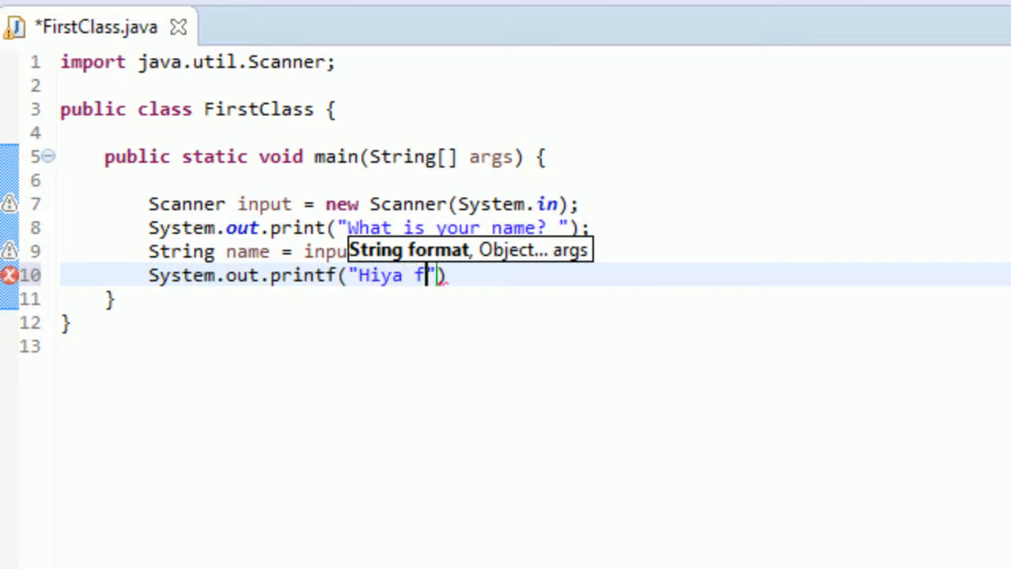
type("%")
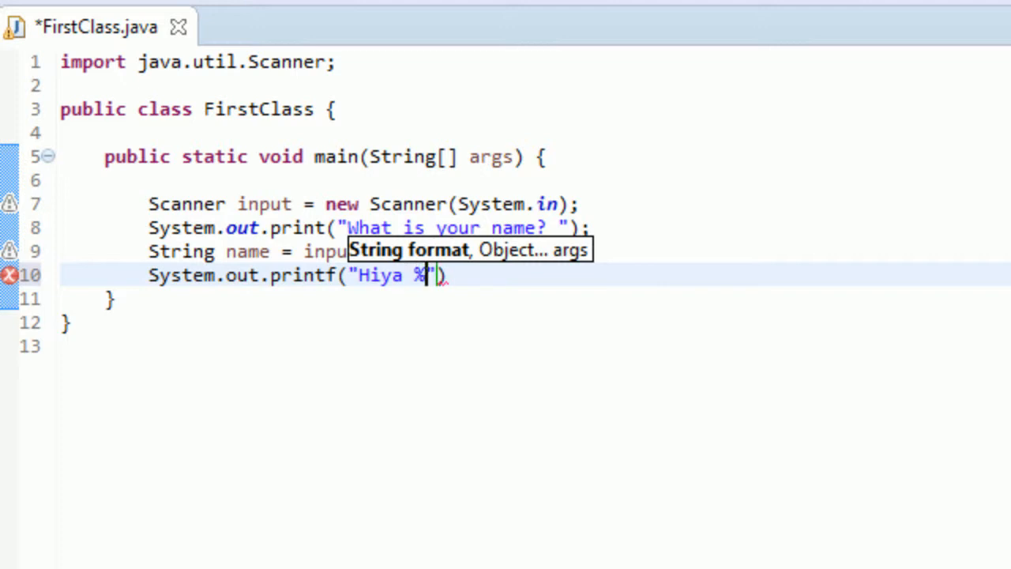
type("s")
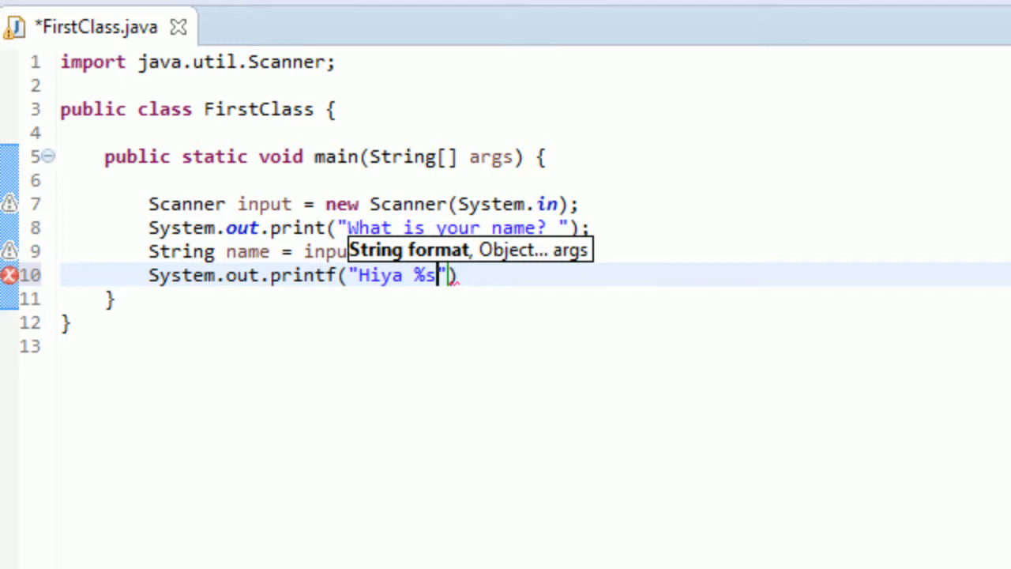
type("!")
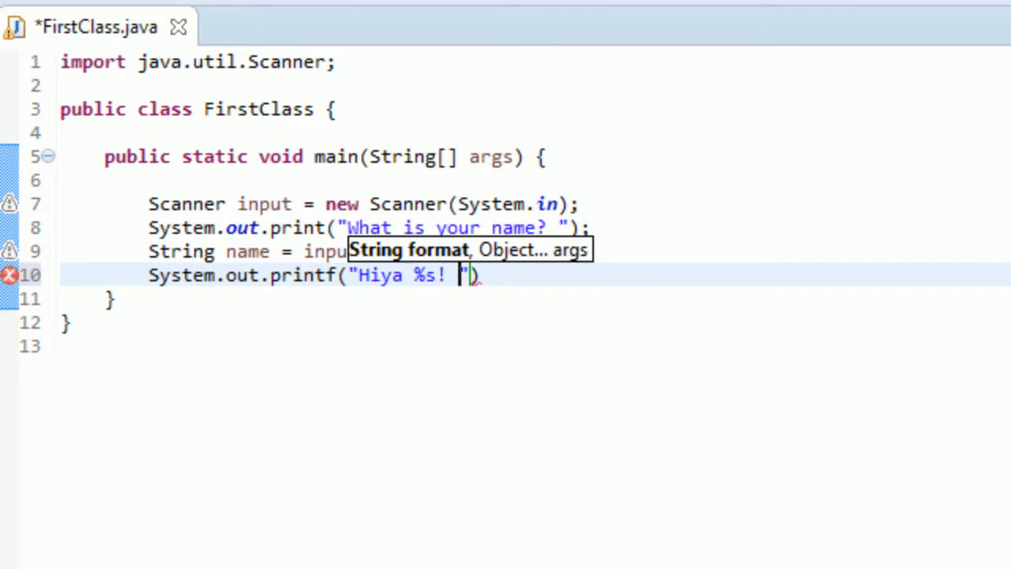
type("How are you?")
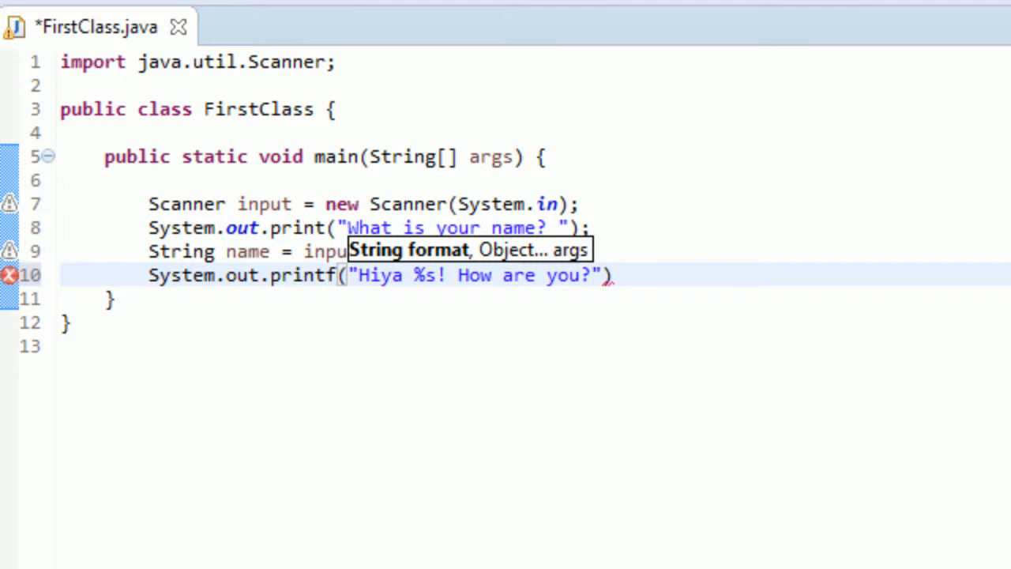
type(",")
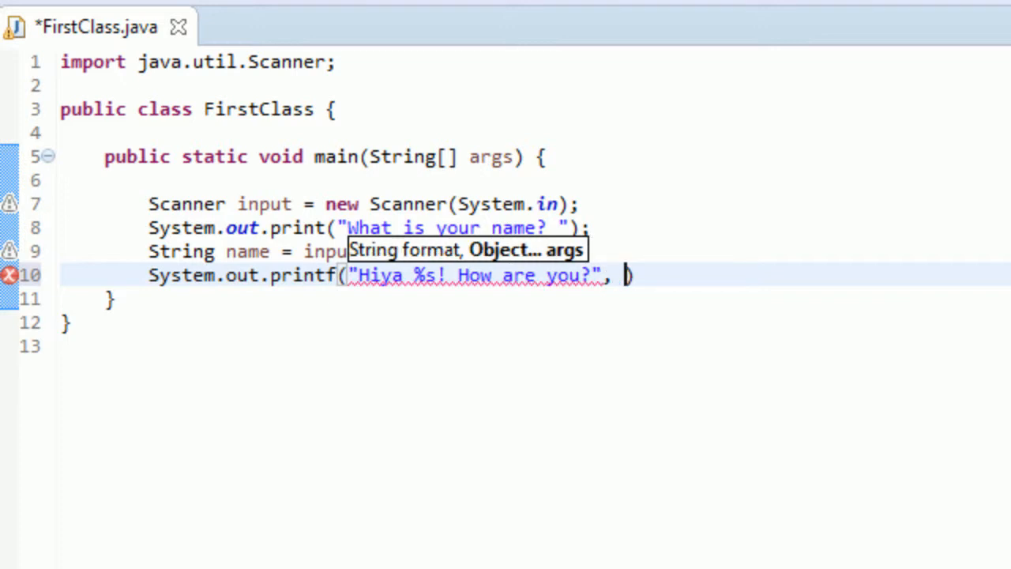
type("name")
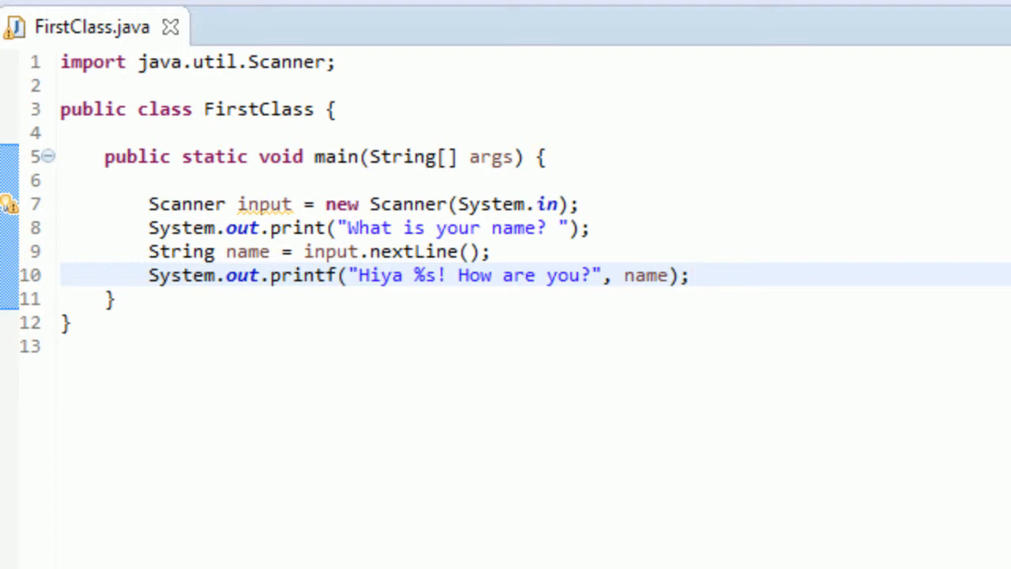
mouse_move(24, 207)
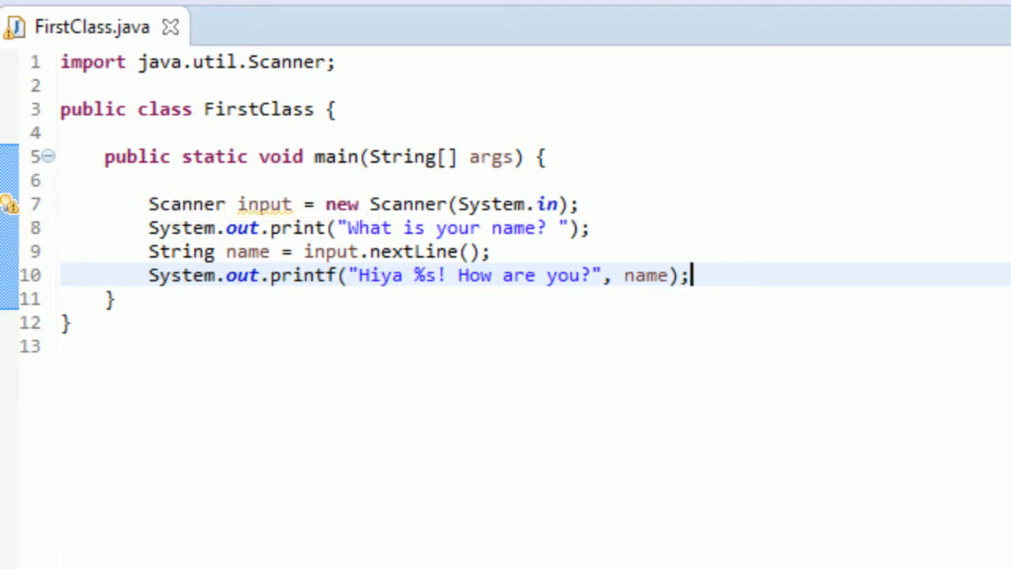
Add input.close(); on a new line after the greeting and run the program.
key("Enter")
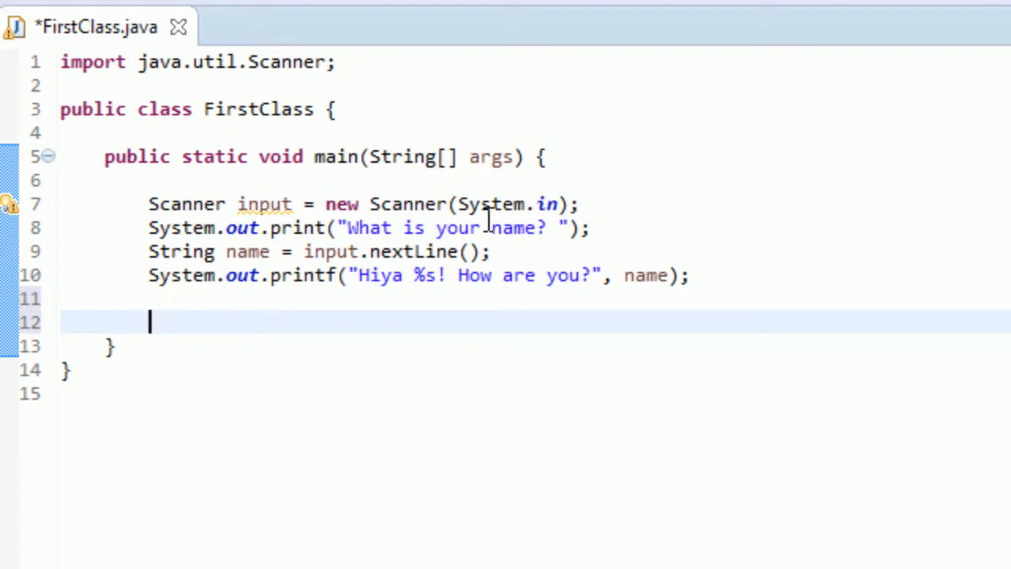
mouse_move(449, 338)
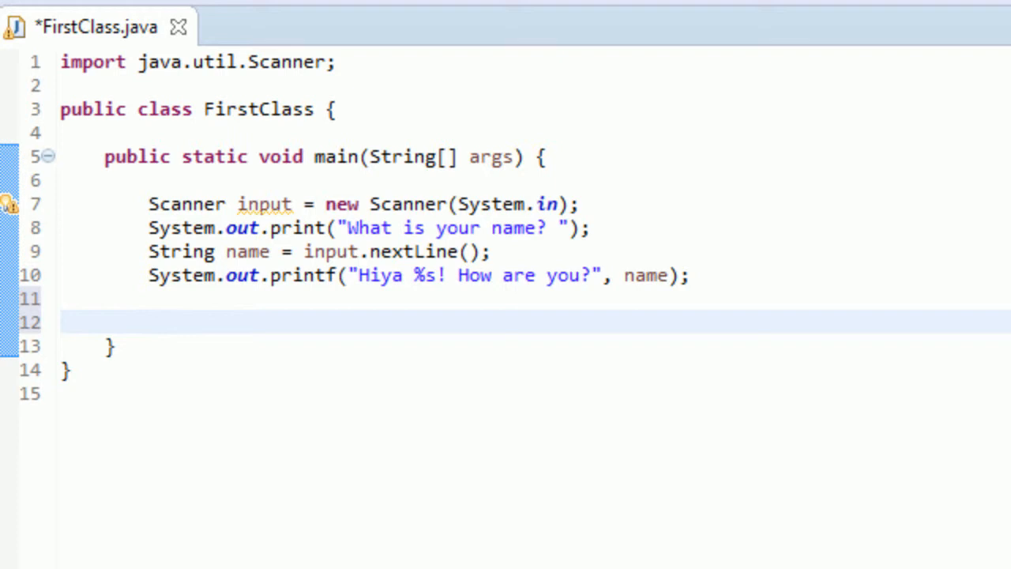
type("inut")
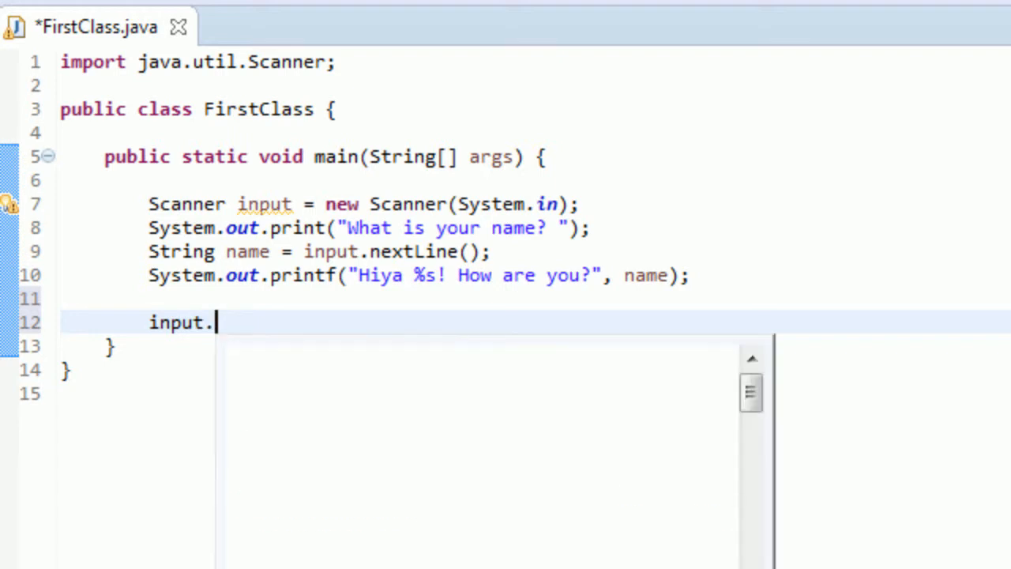
type("close();")
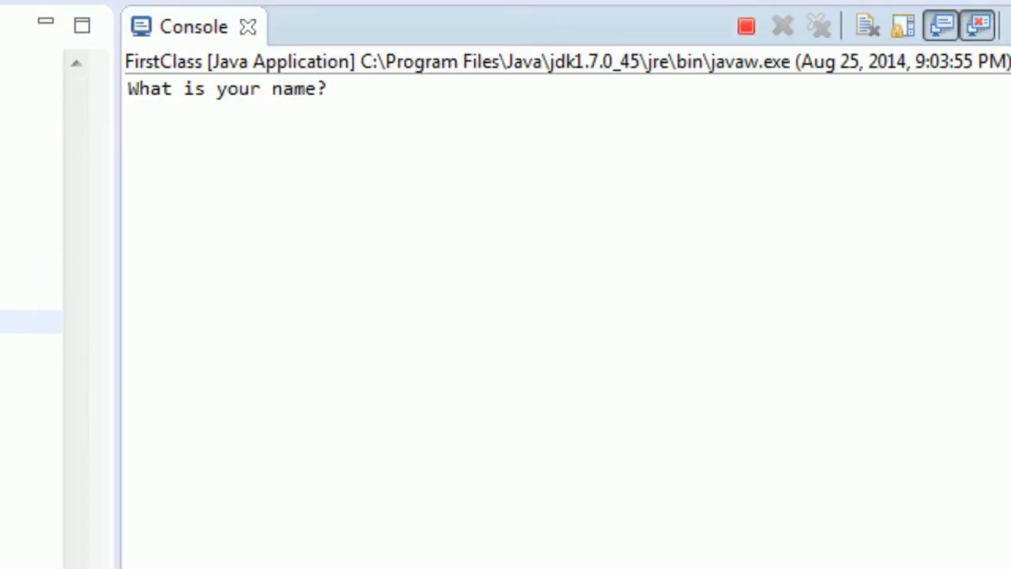
Answer the console's name prompt with 'Billy Bob Joe The...' and submit it.
type("Billy")
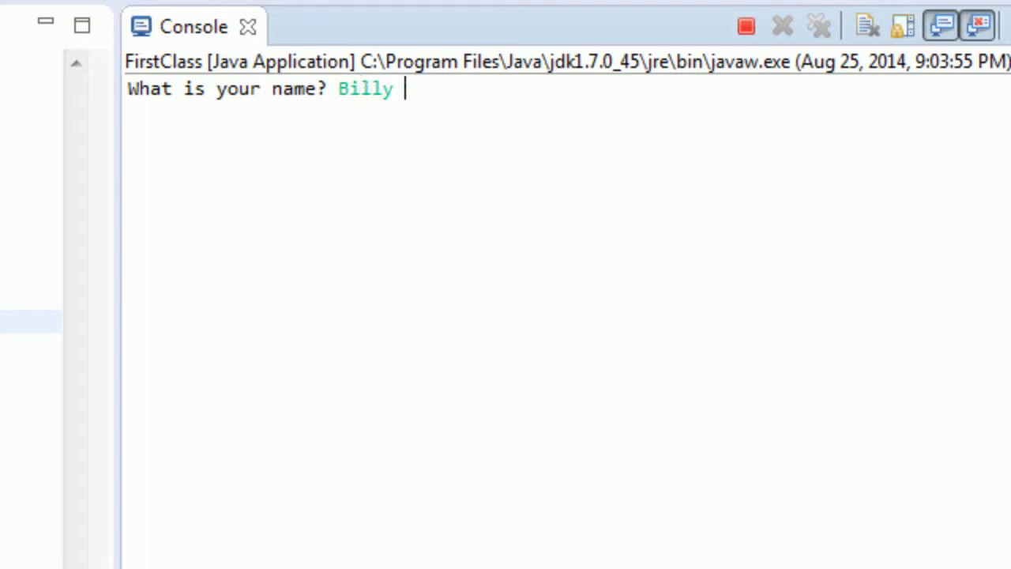
type("Bob Joe The")
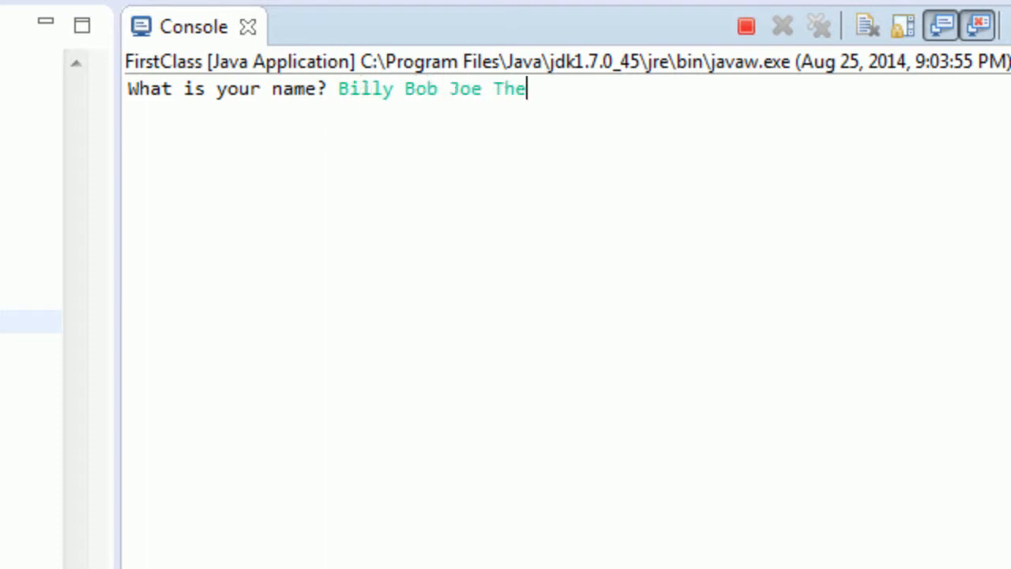
key("Backspace")
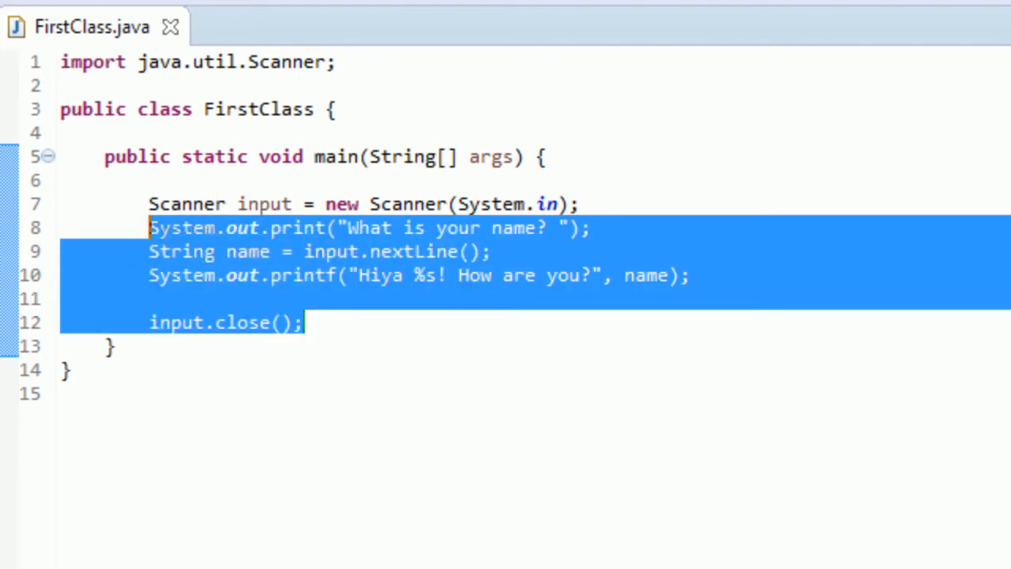
Clear main's old statements and write String name = new String(); on line 8.
key("Delete")
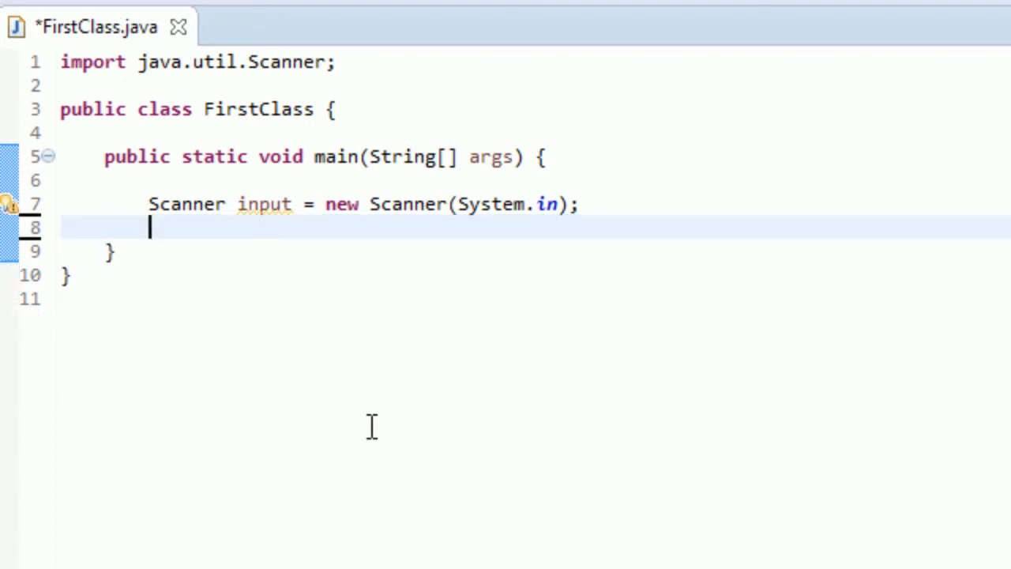
mouse_move(432, 234)
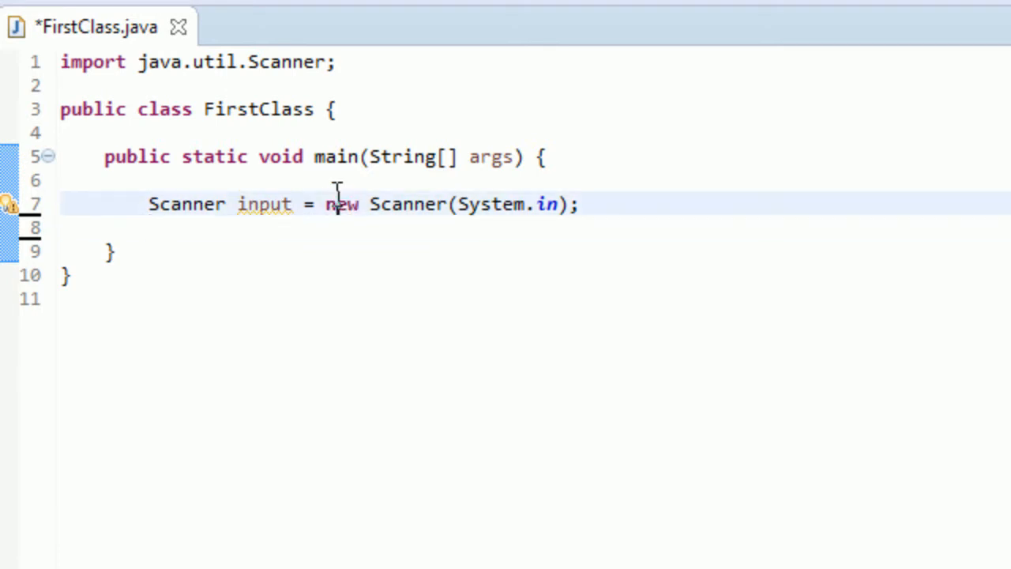
double_click(341, 204)
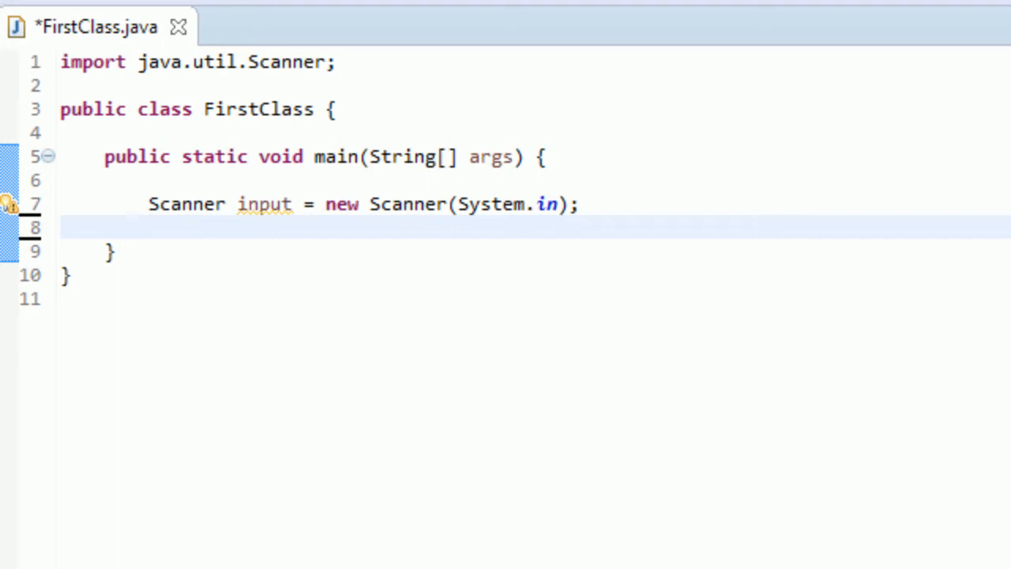
type("S")
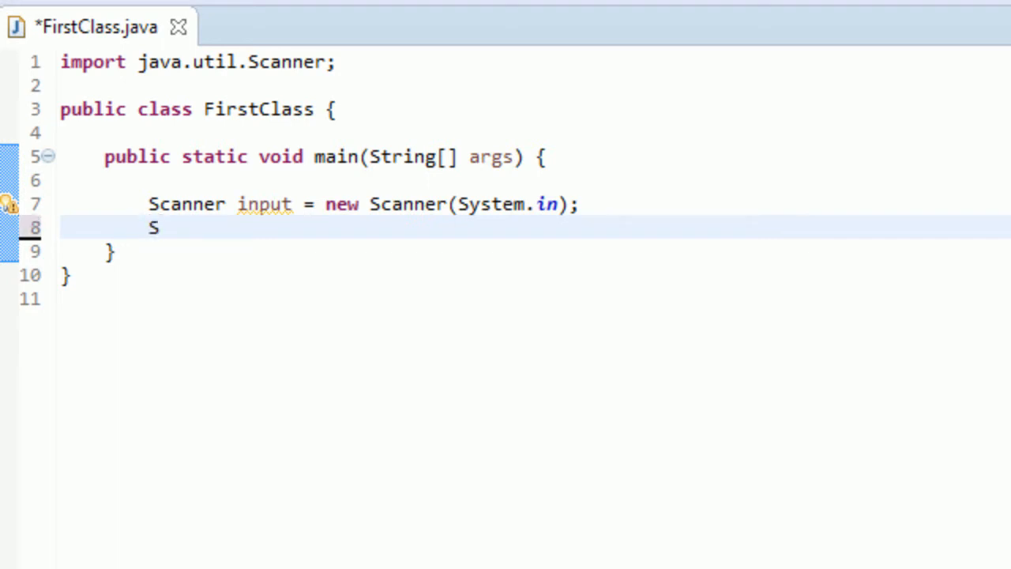
type("tring name")
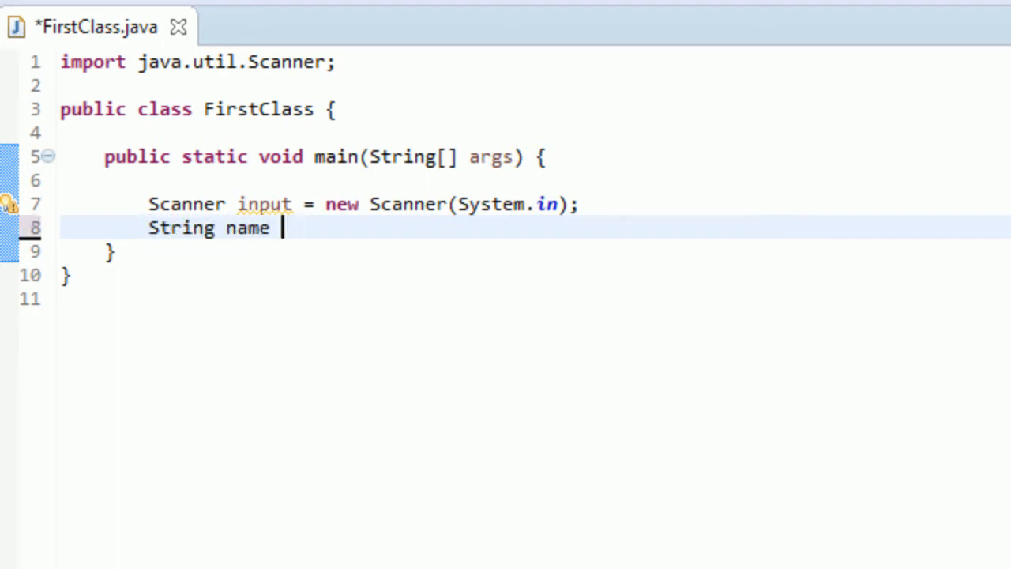
type("= \"\"")
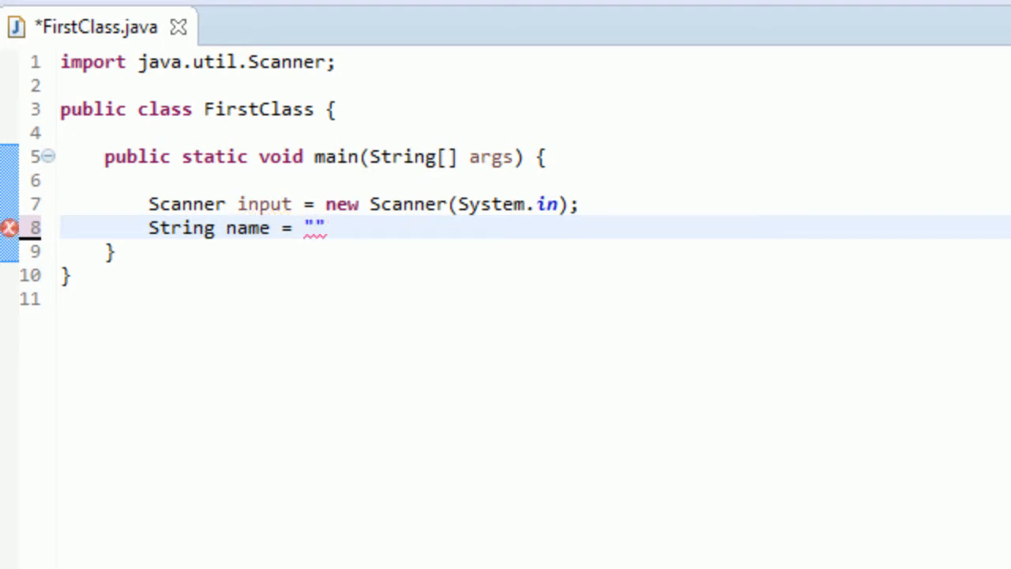
key("BackSpace")
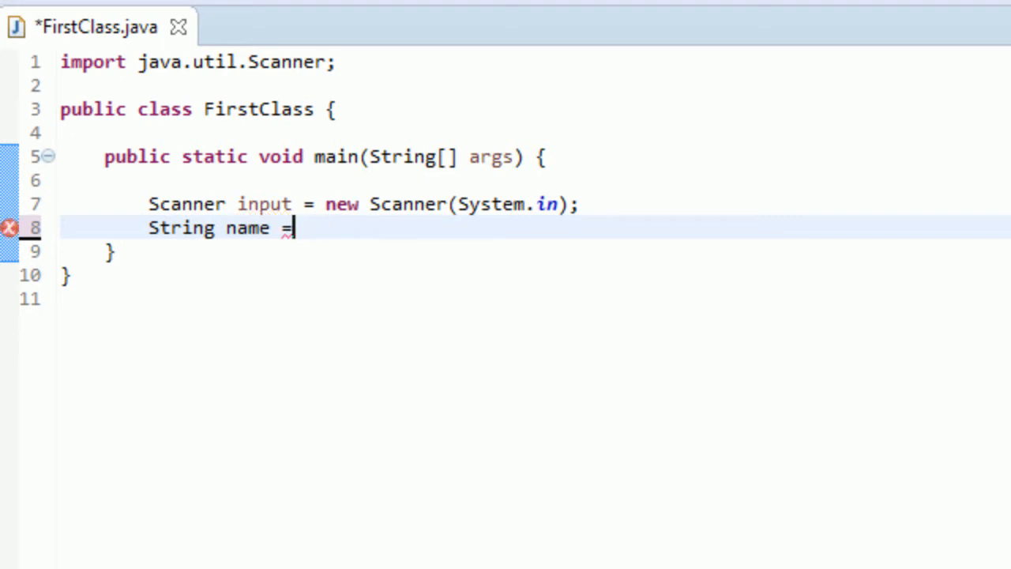
type("new S")
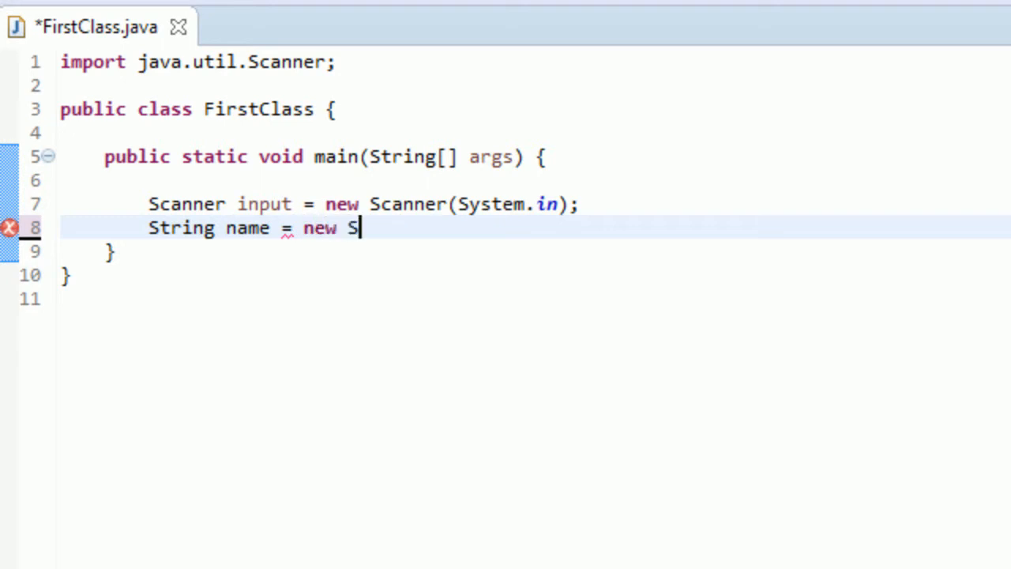
type("tring")
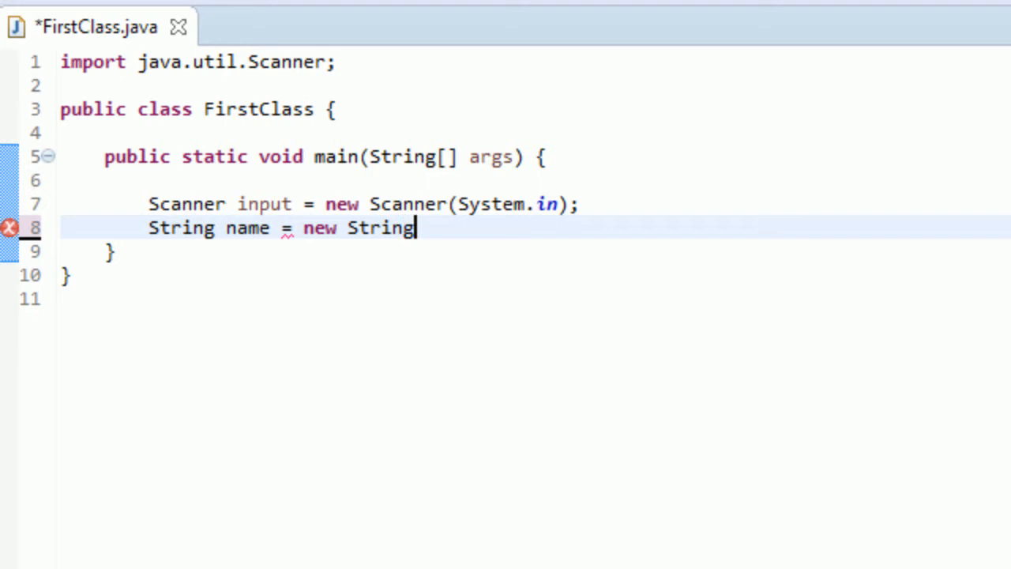
type("()")
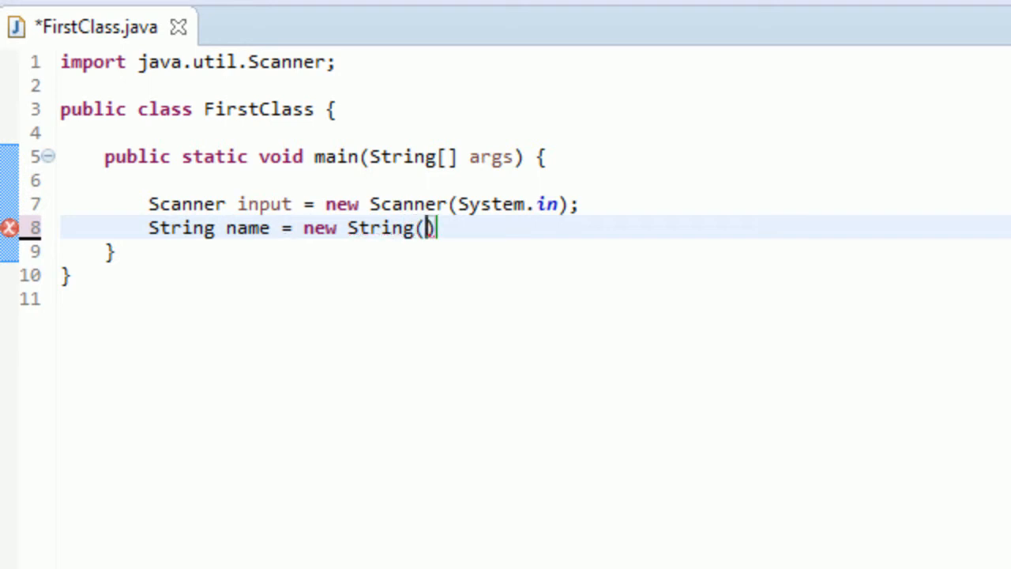
type(")")
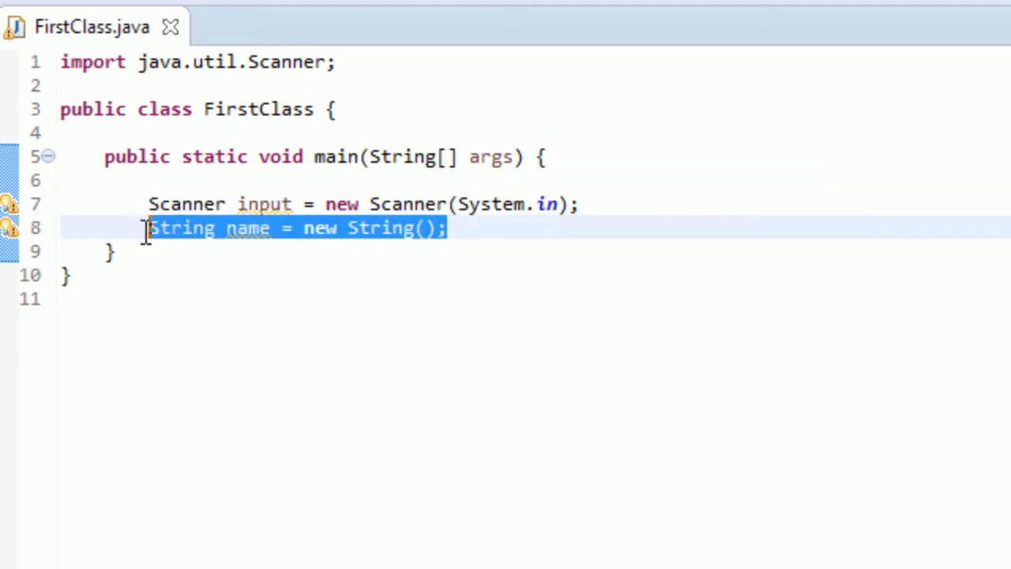
Put a quoted name literal starting 'Bi' inside the new String() parentheses.
left_click(423, 228)
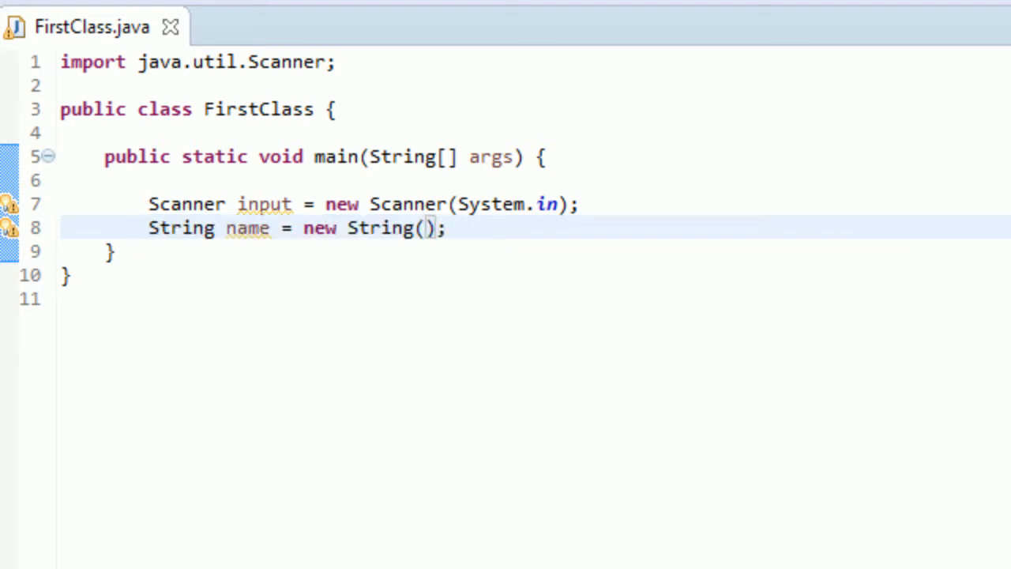
type("\"\"")
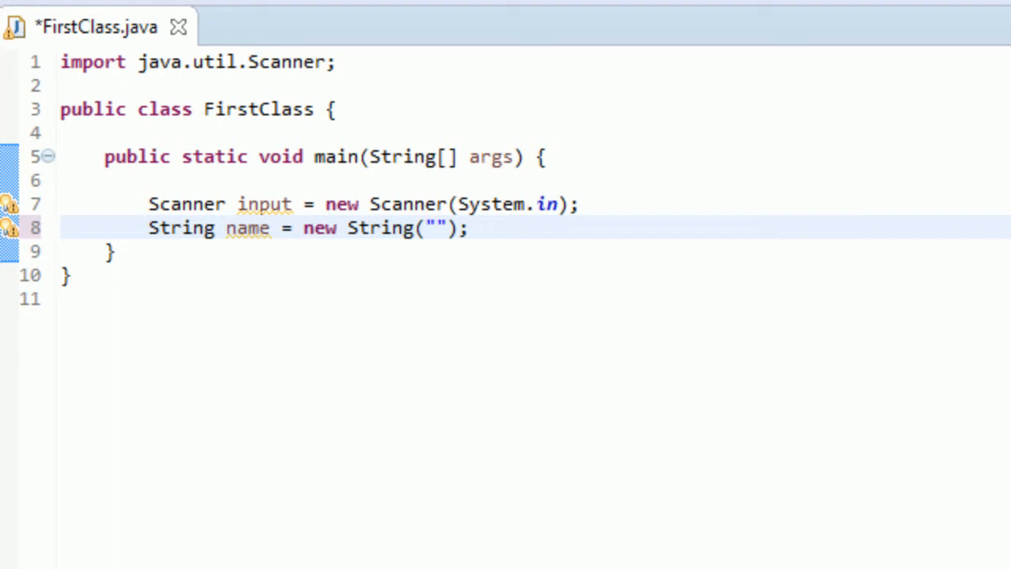
type("Billy")
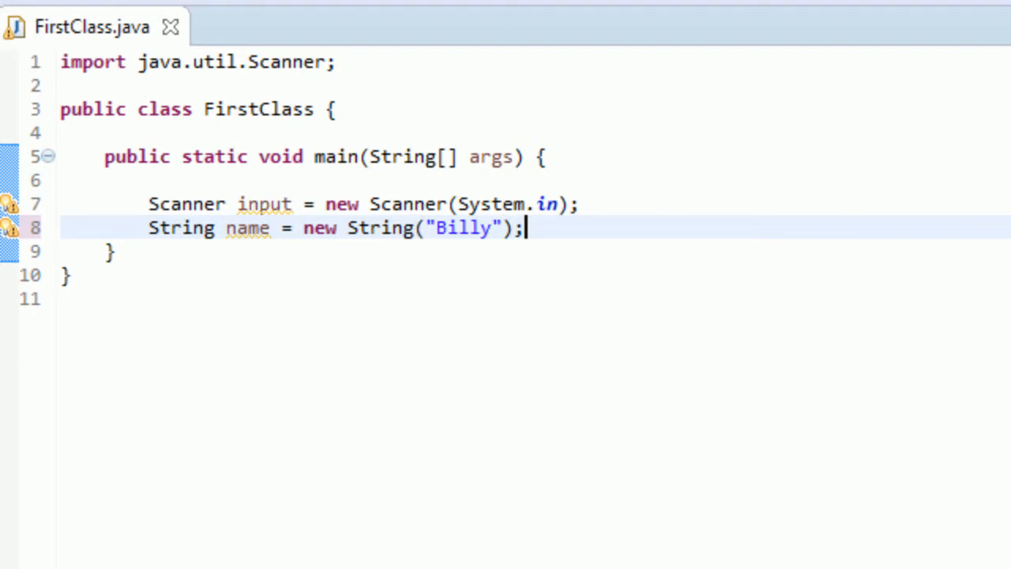
Add System.out.println(name); and input.close(); on the following lines.
type("System.out.[")
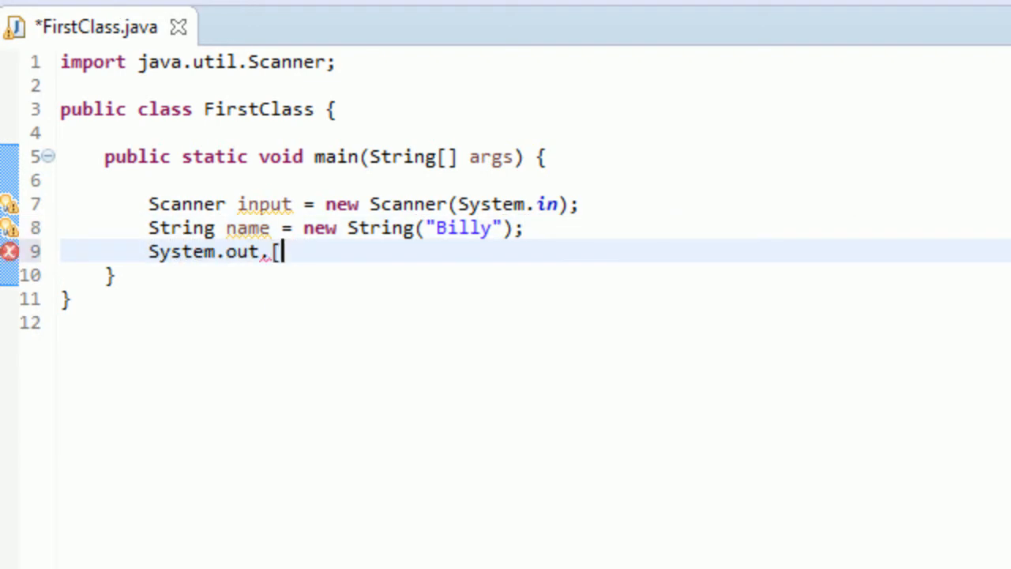
type("println()")
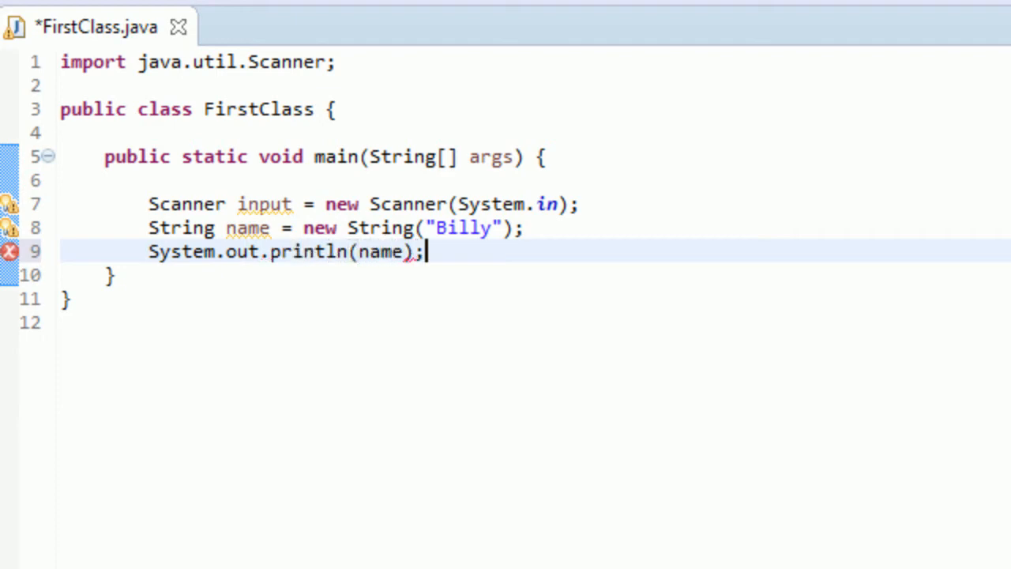
type("input.close();")
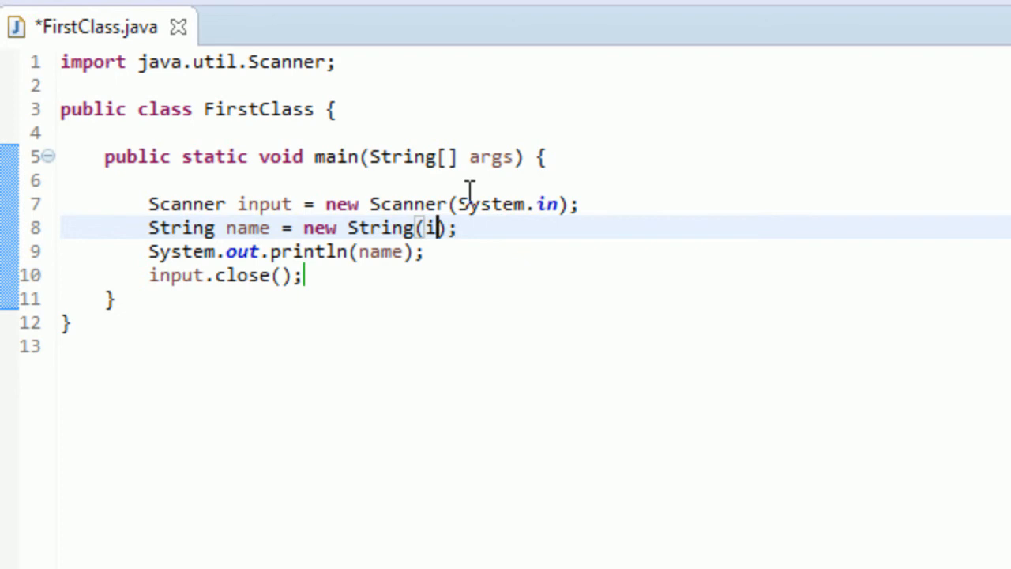
Make the constructor argument input.nextLine(), save, and highlight the argument briefly.
type("nput.nextLine*(")
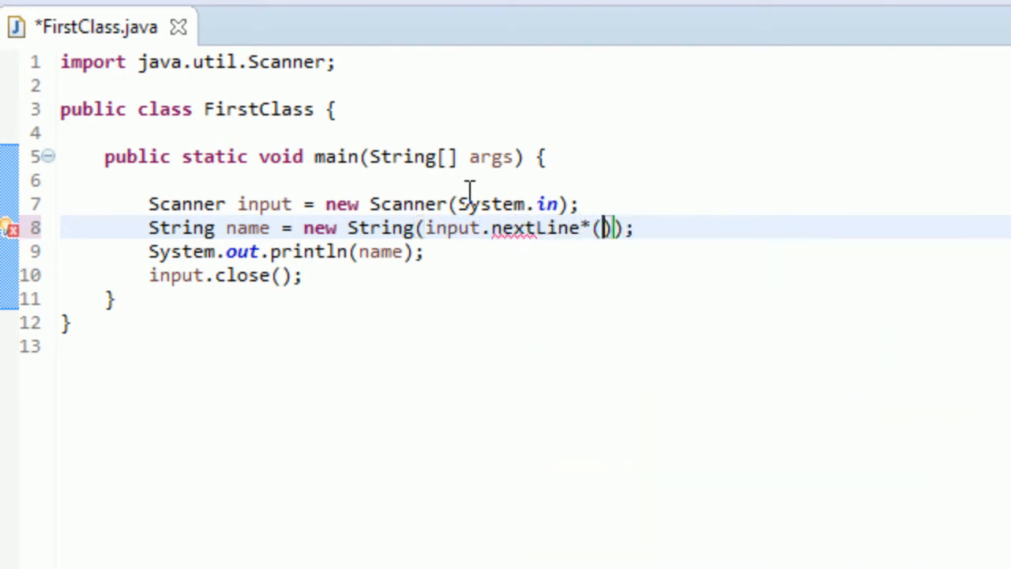
key("BackSpace")
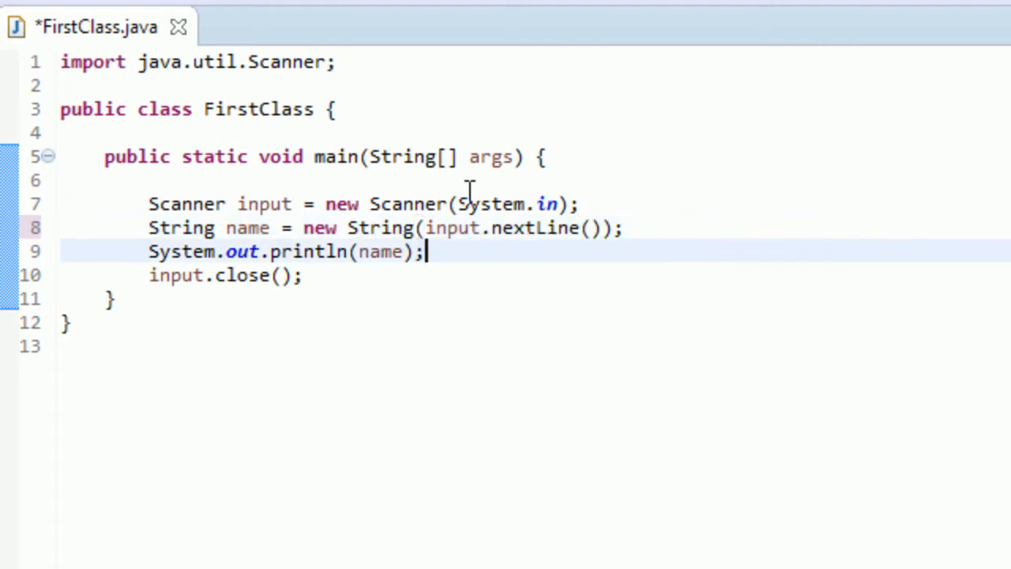
key("Ctrl+s")
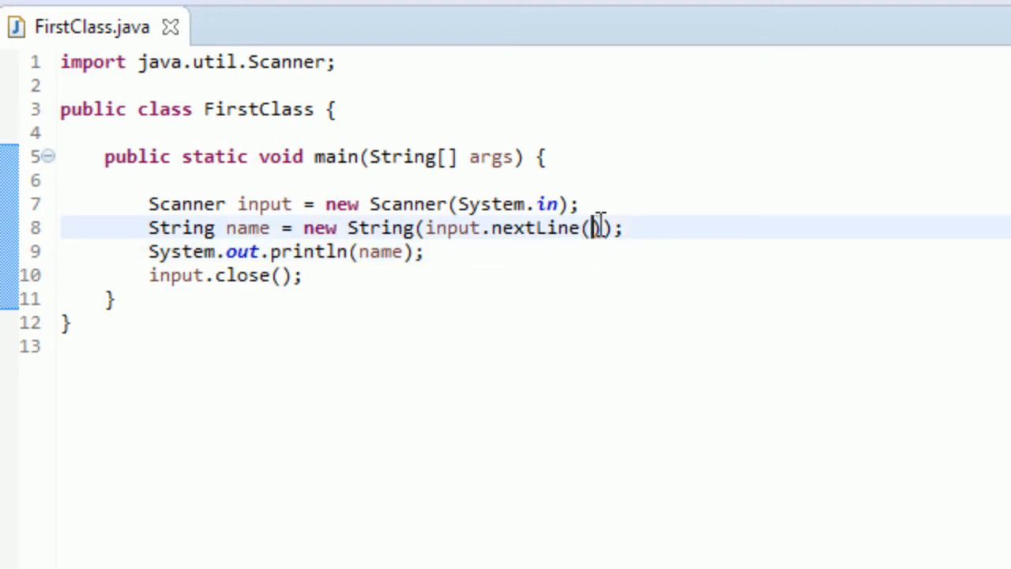
left_click_drag(601, 228, 414, 203)
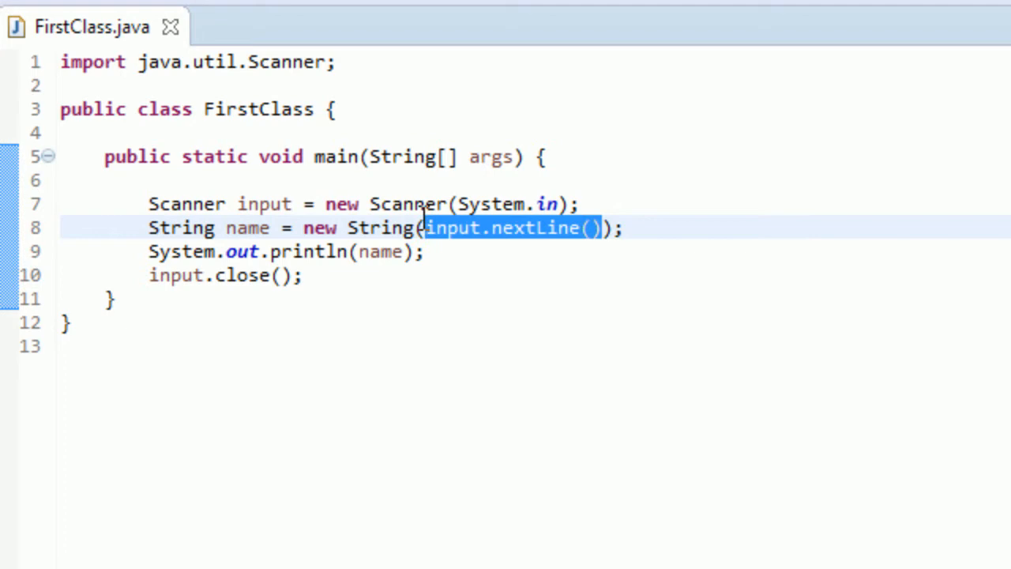
mouse_move(512, 253)
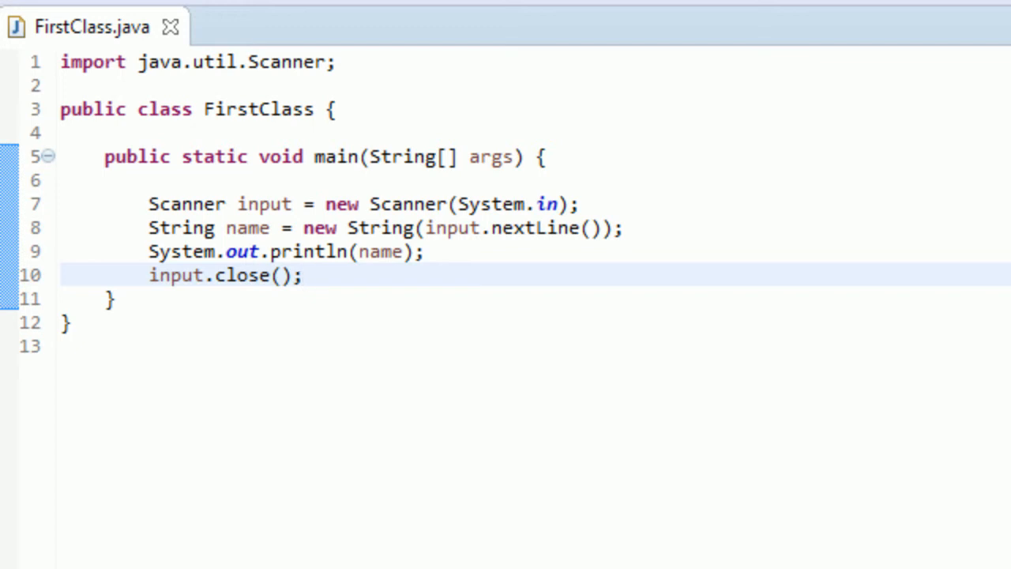
left_click(303, 275)
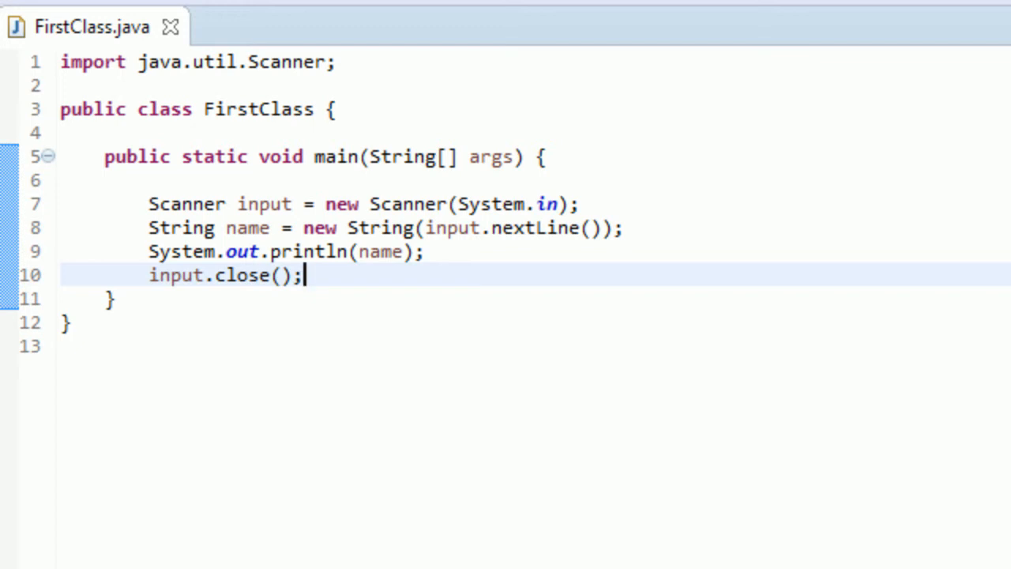
mouse_move(335, 212)
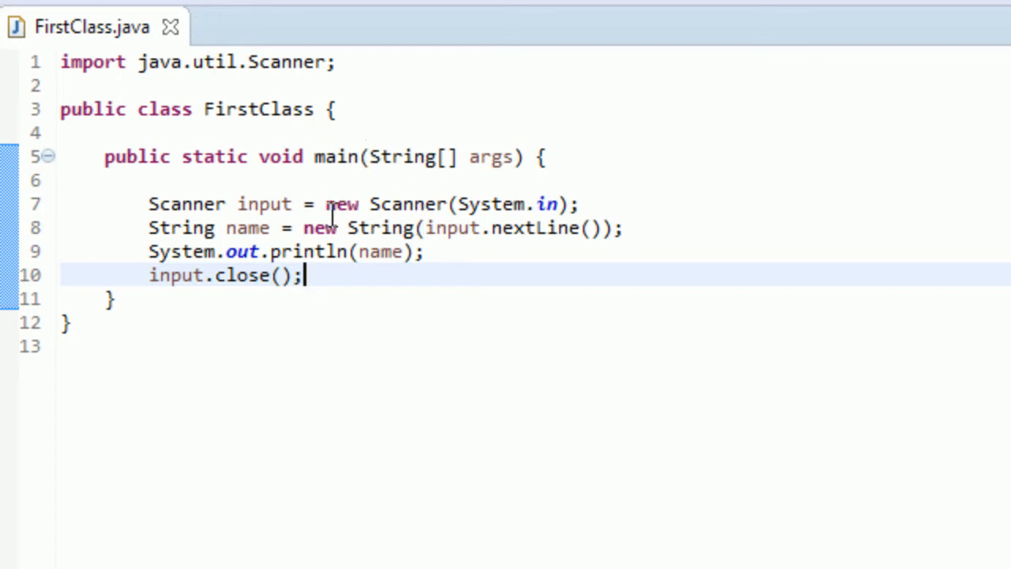
mouse_move(335, 203)
type("B")
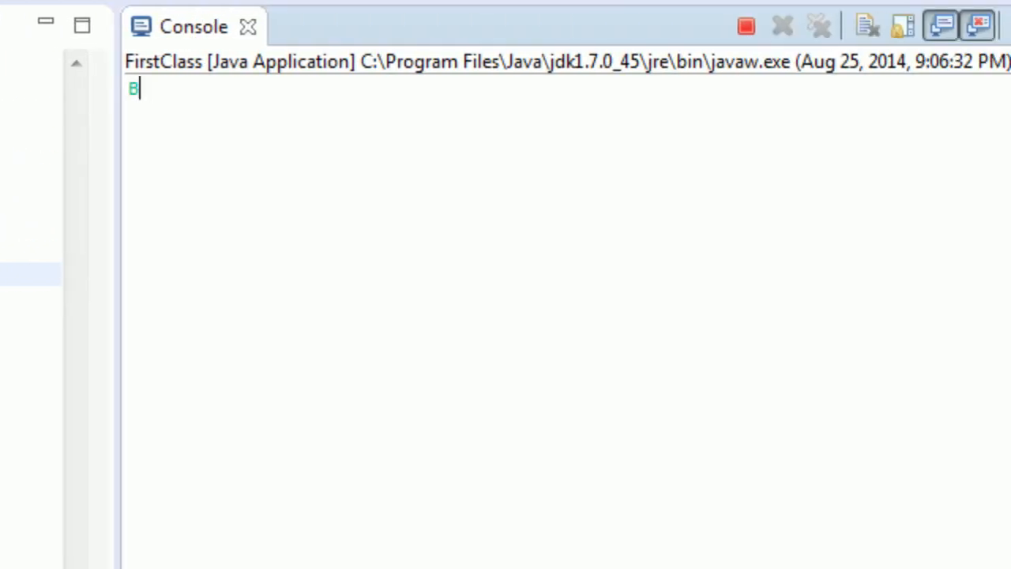
Enter the name 'Brendan is the...' into the running program's console prompt.
type("rendan is the")
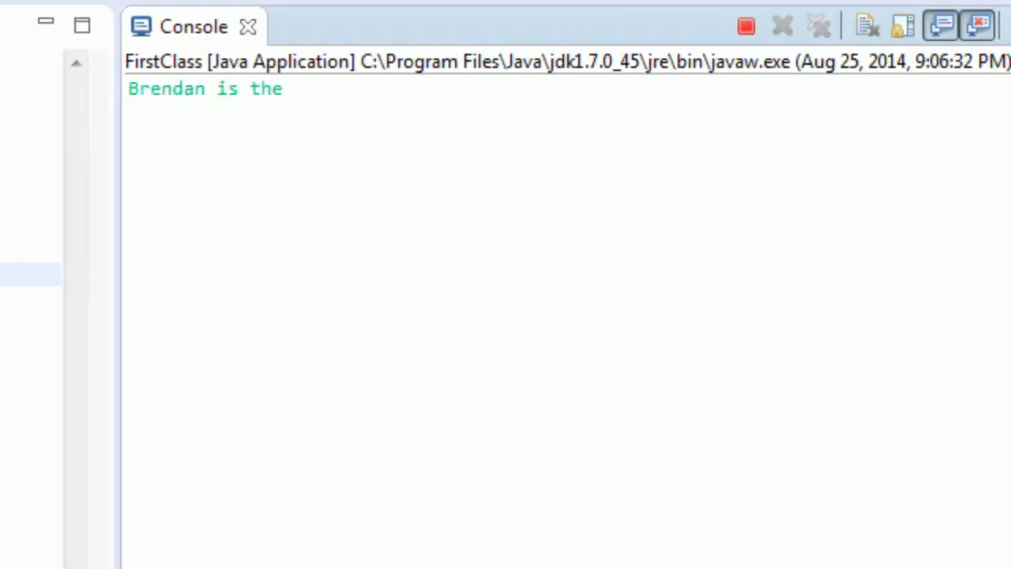